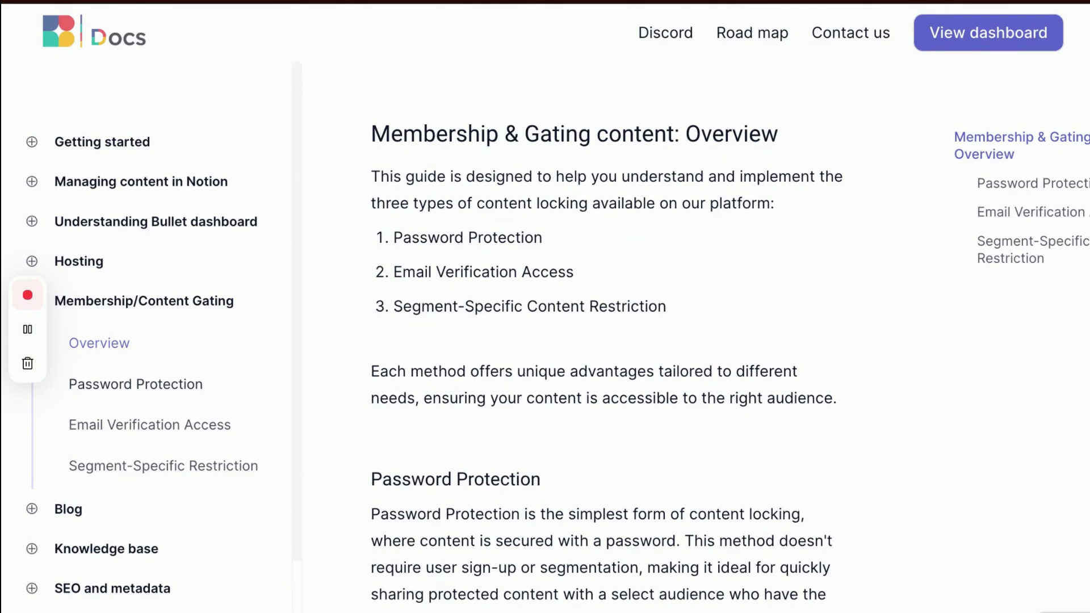
# Step: Browse the Techies Tech live preview, then go to the site dashboard's Settings
pyautogui.scroll(-3)
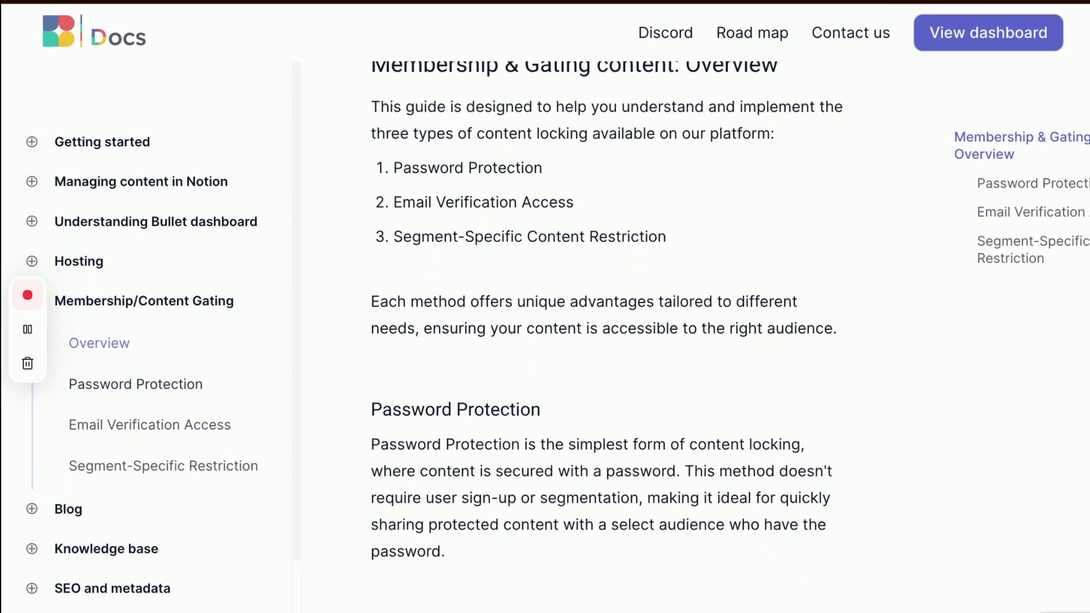
pyautogui.scroll(-3)
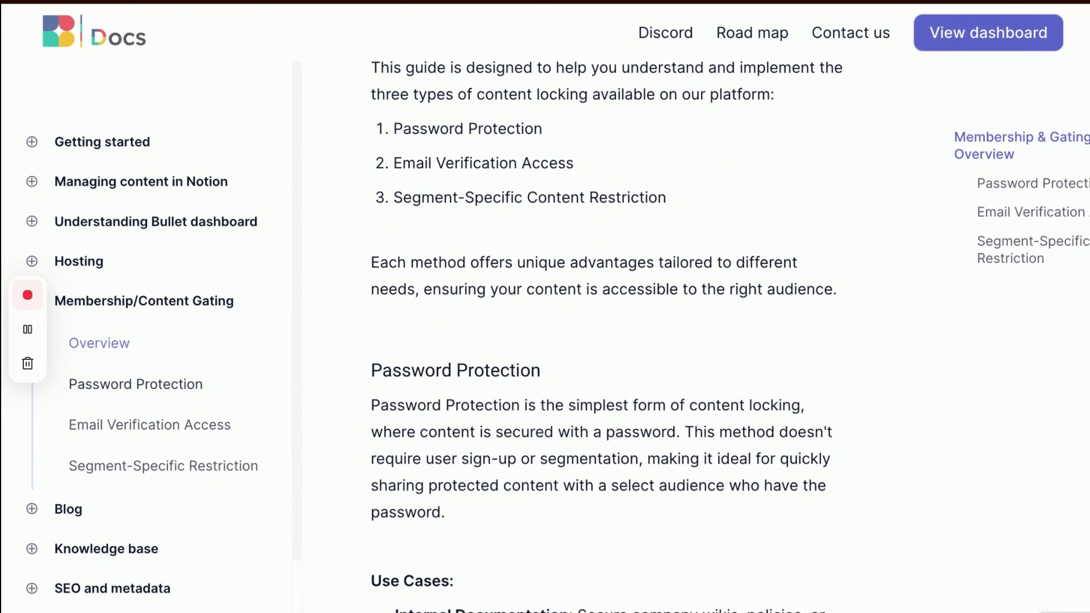
pyautogui.scroll(-3)
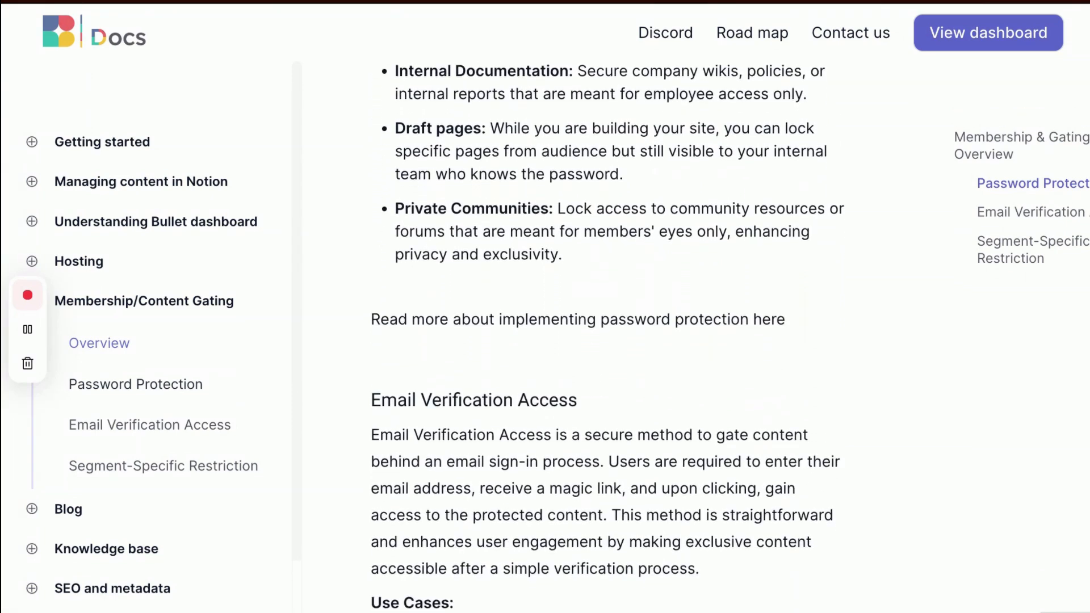
pyautogui.click(98, 342)
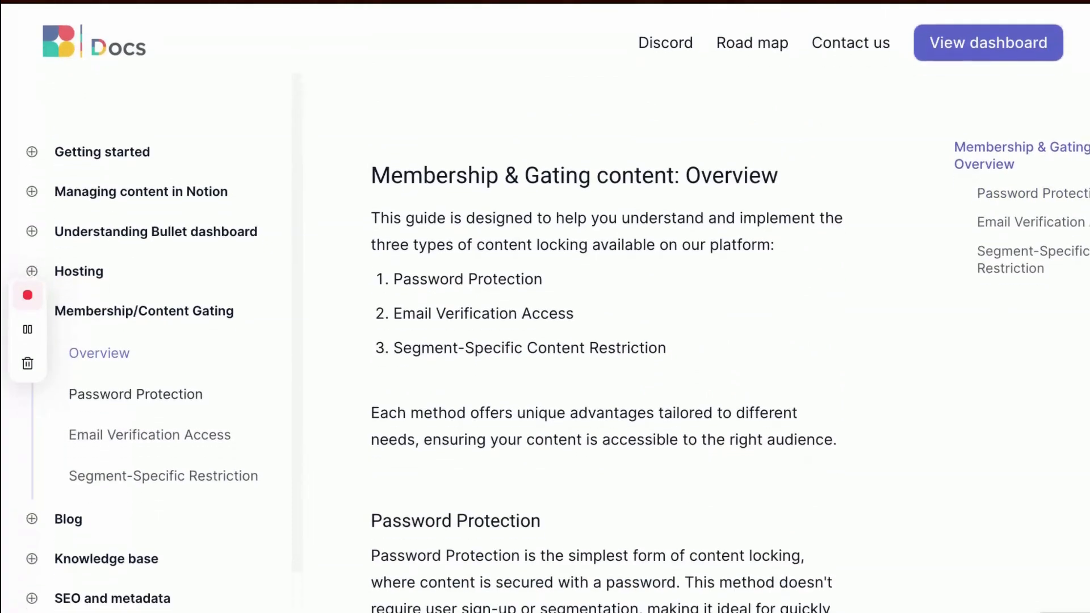
pyautogui.scroll(-3)
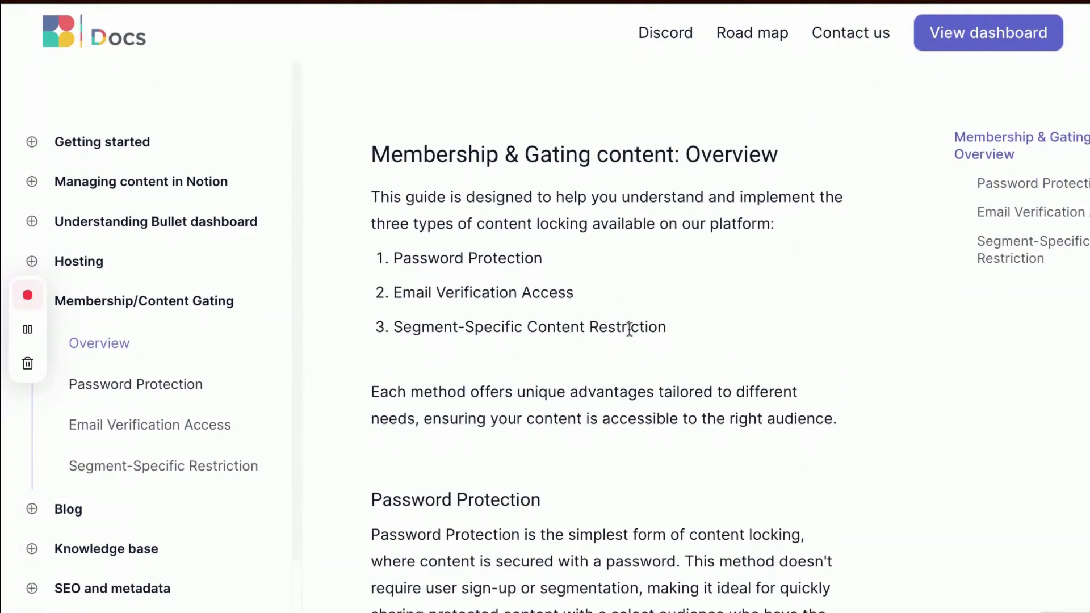
pyautogui.scroll(-3)
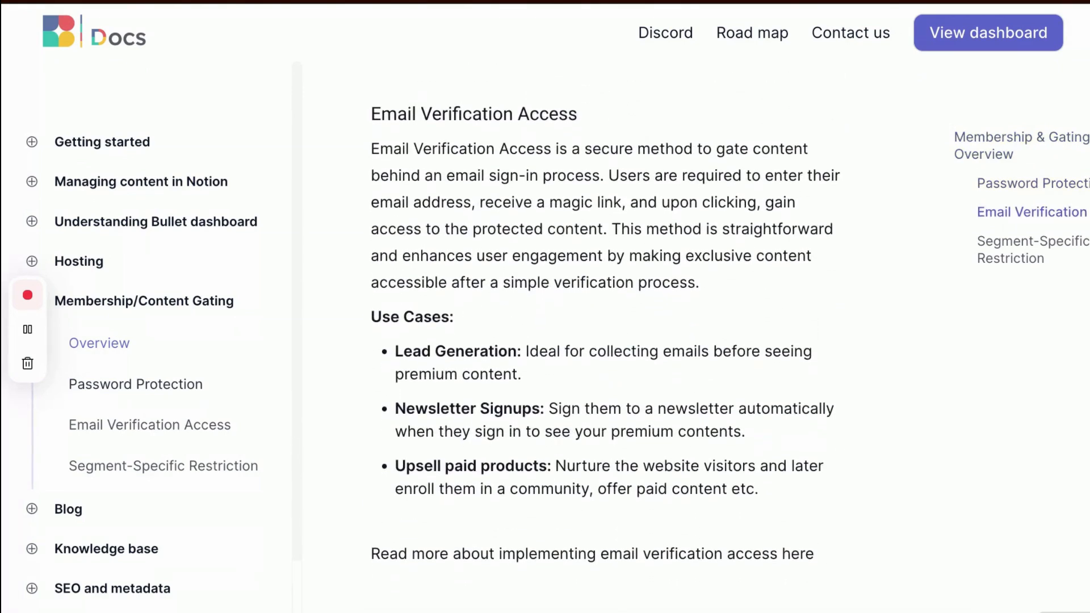
pyautogui.scroll(-3)
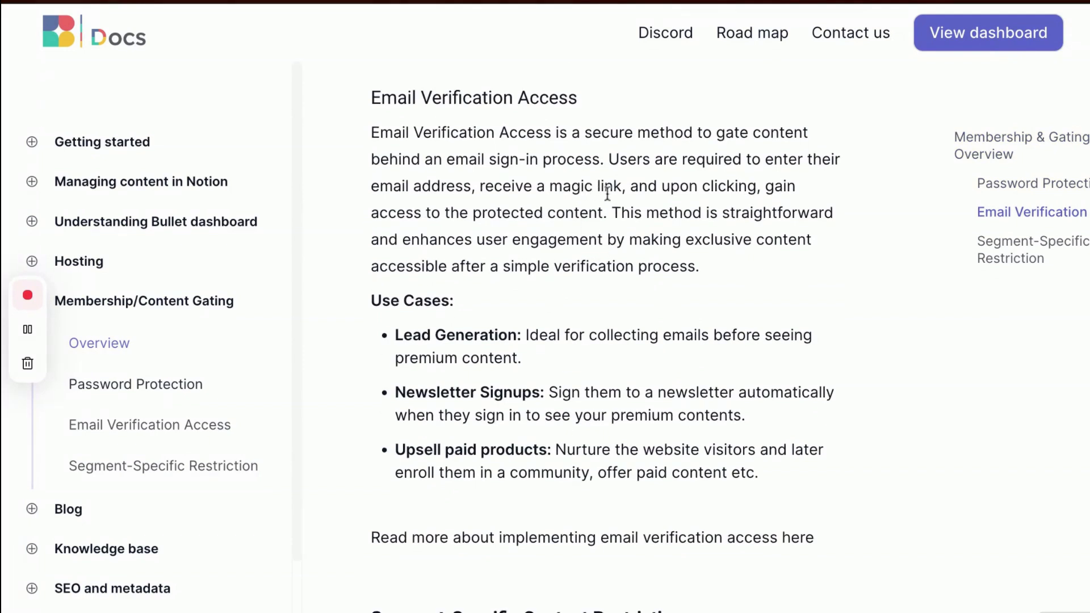
pyautogui.moveTo(498, 233)
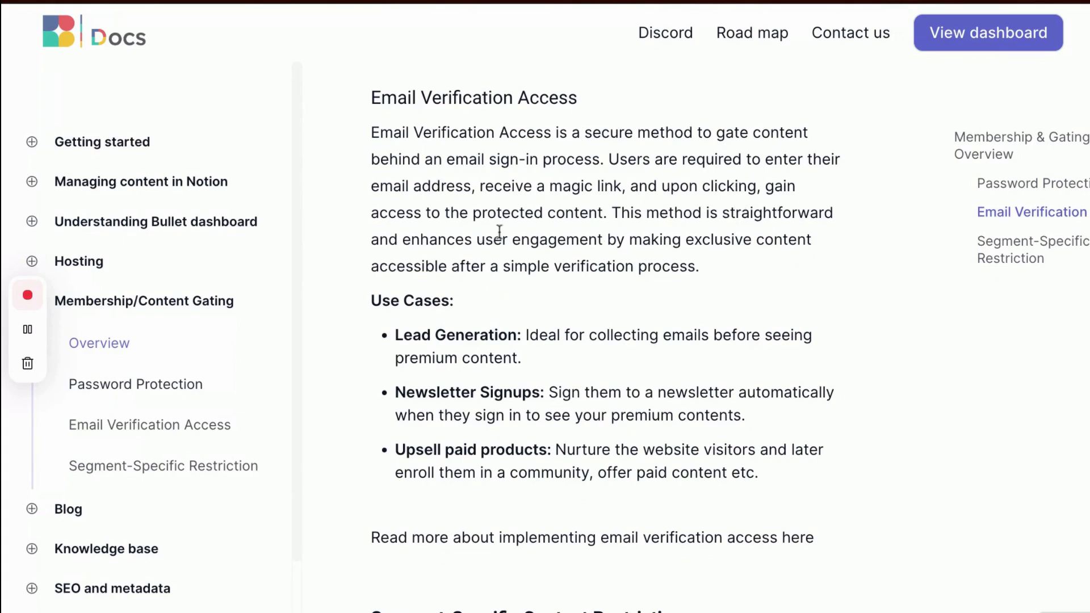
pyautogui.moveTo(505, 362)
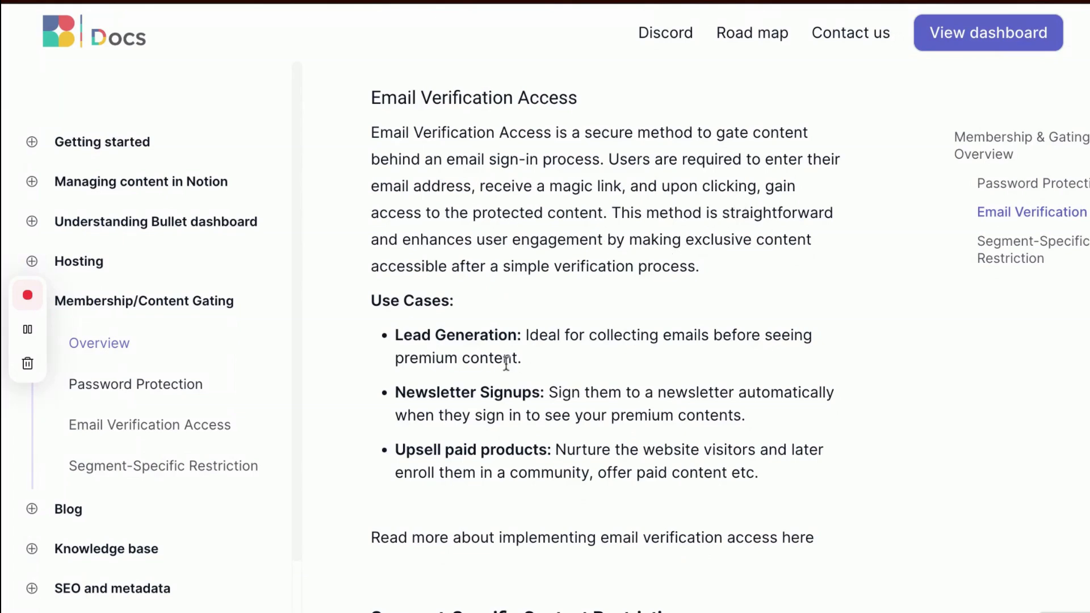
pyautogui.scroll(-3)
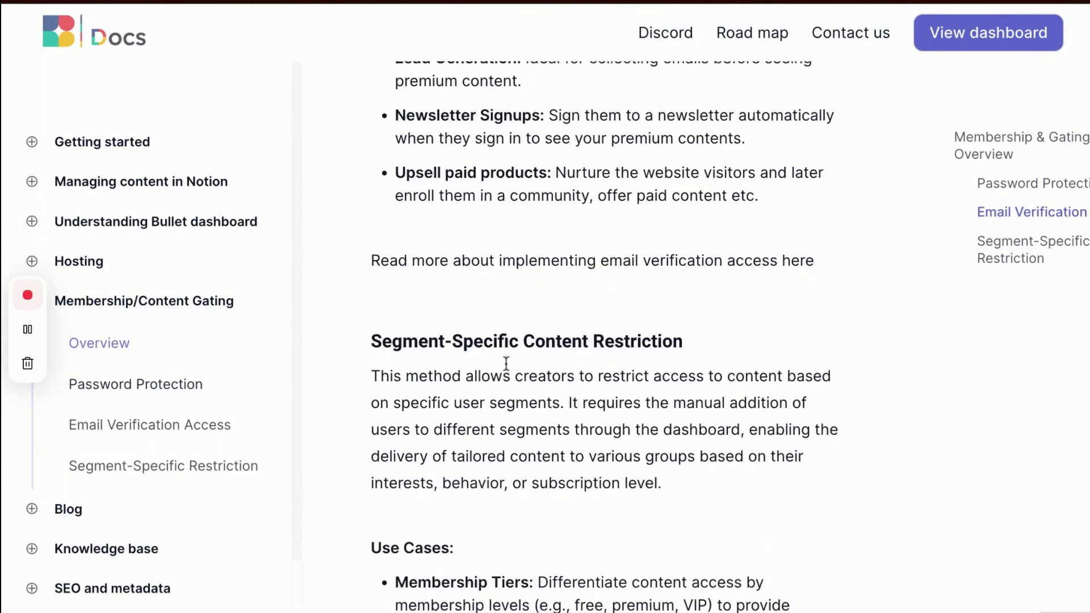
pyautogui.scroll(-3)
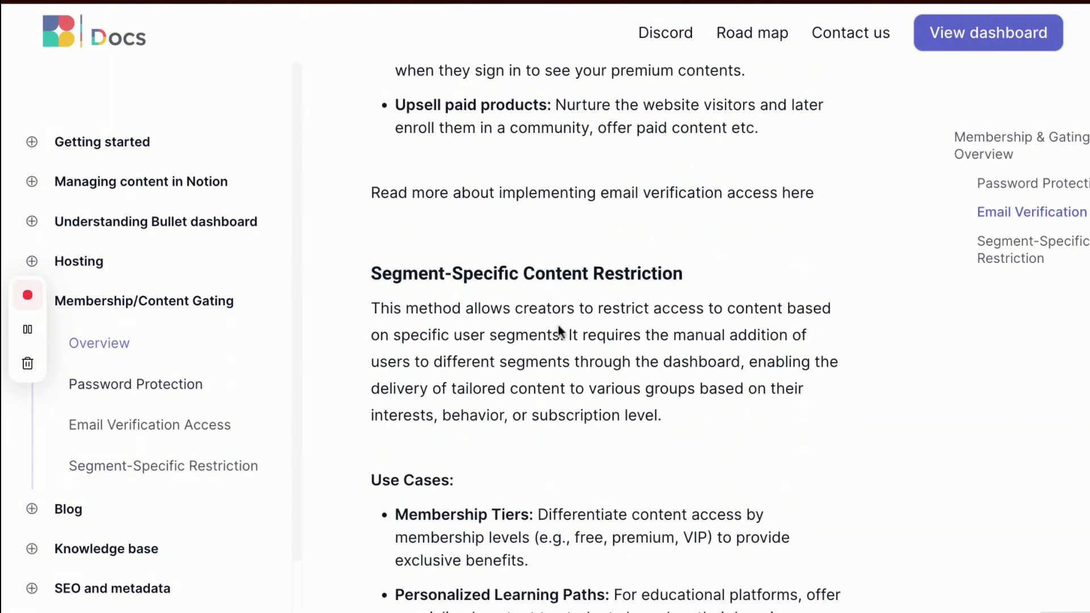
pyautogui.moveTo(817, 368)
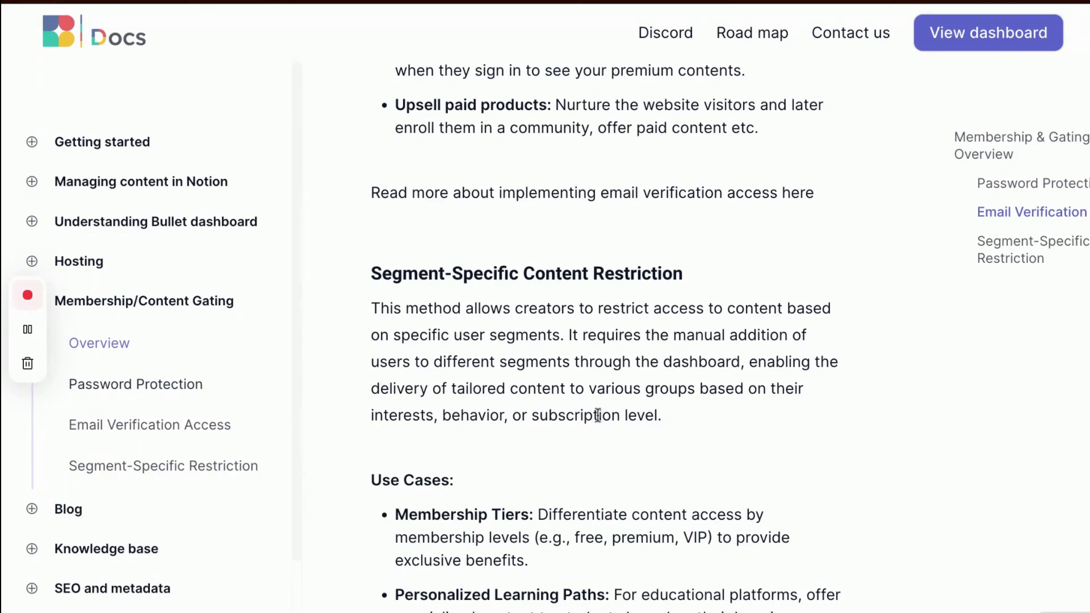
pyautogui.scroll(-3)
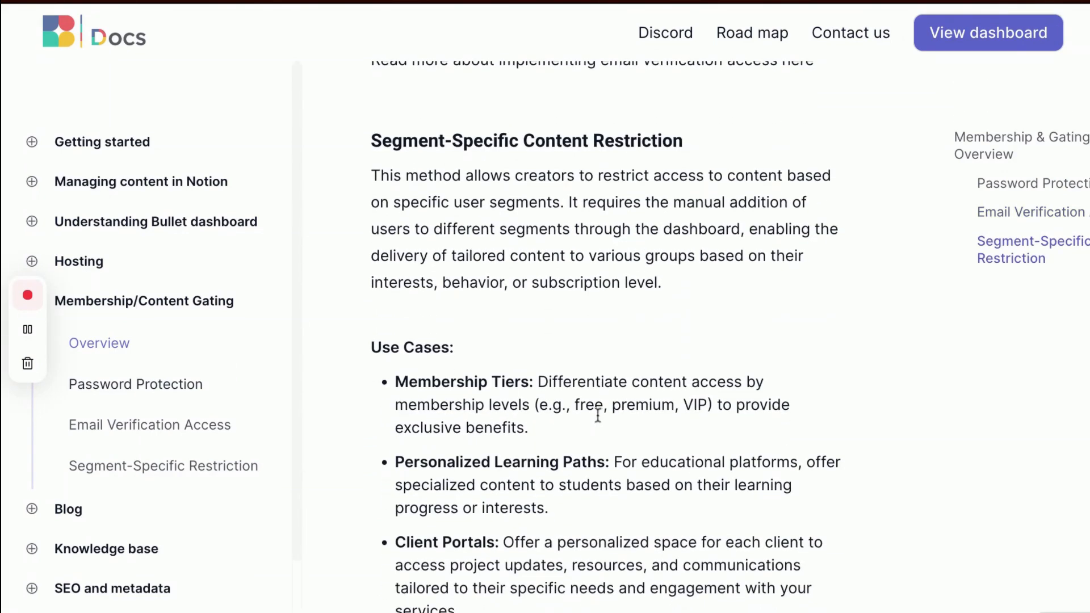
pyautogui.scroll(-3)
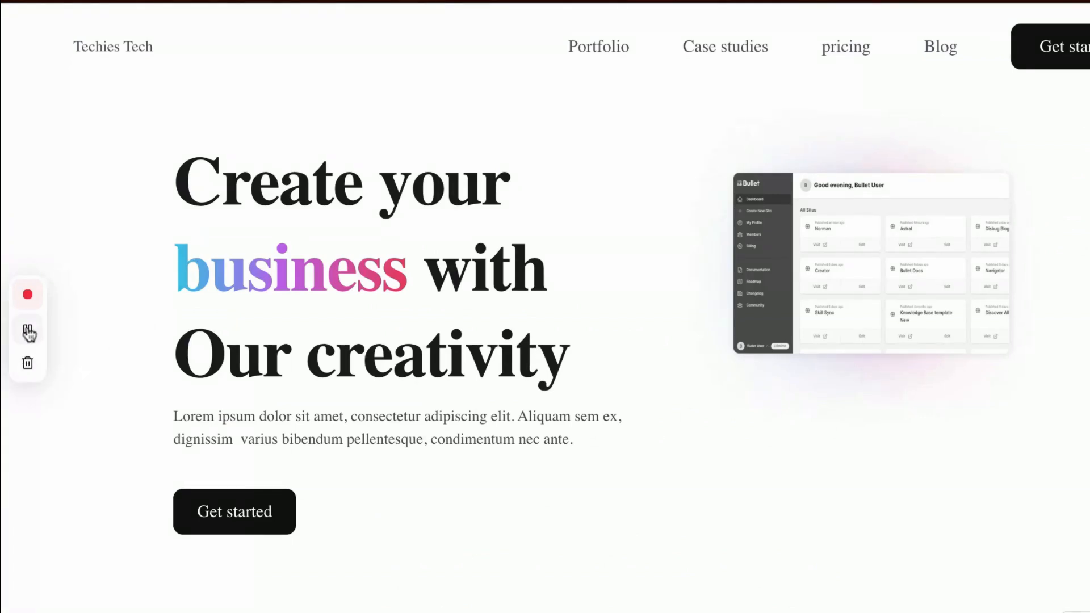
pyautogui.click(28, 329)
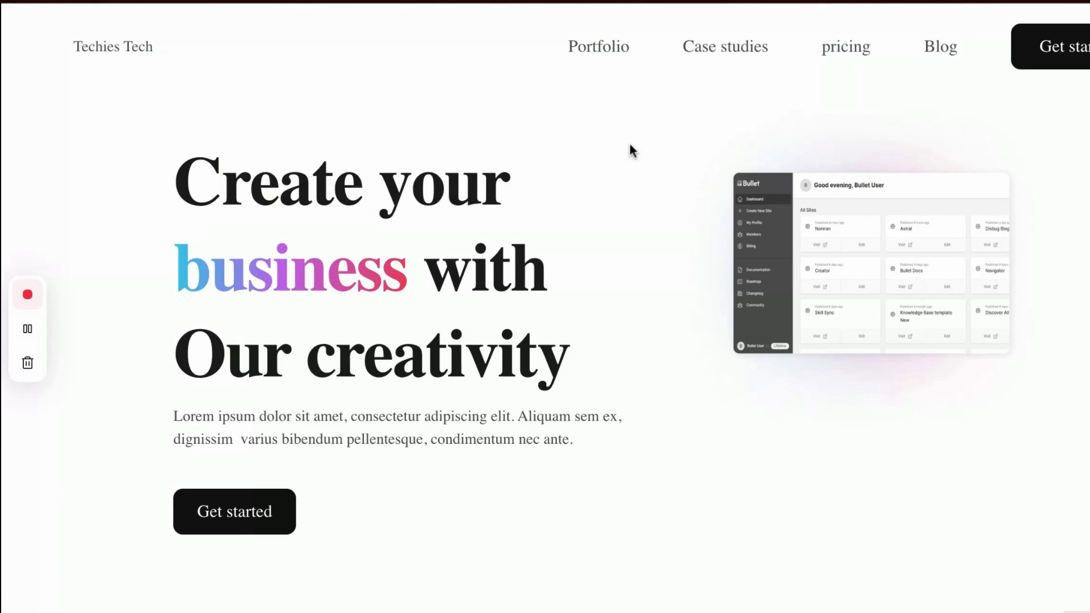
pyautogui.moveTo(604, 59)
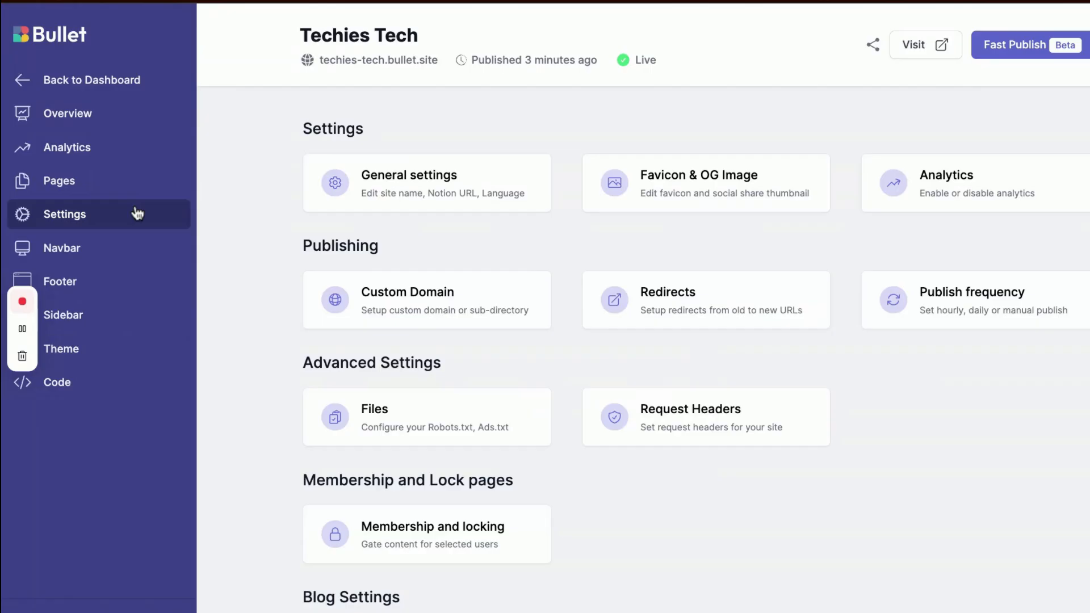
# Step: Enable 'Content gating and memberships' under Membership and locking settings
pyautogui.scroll(-3)
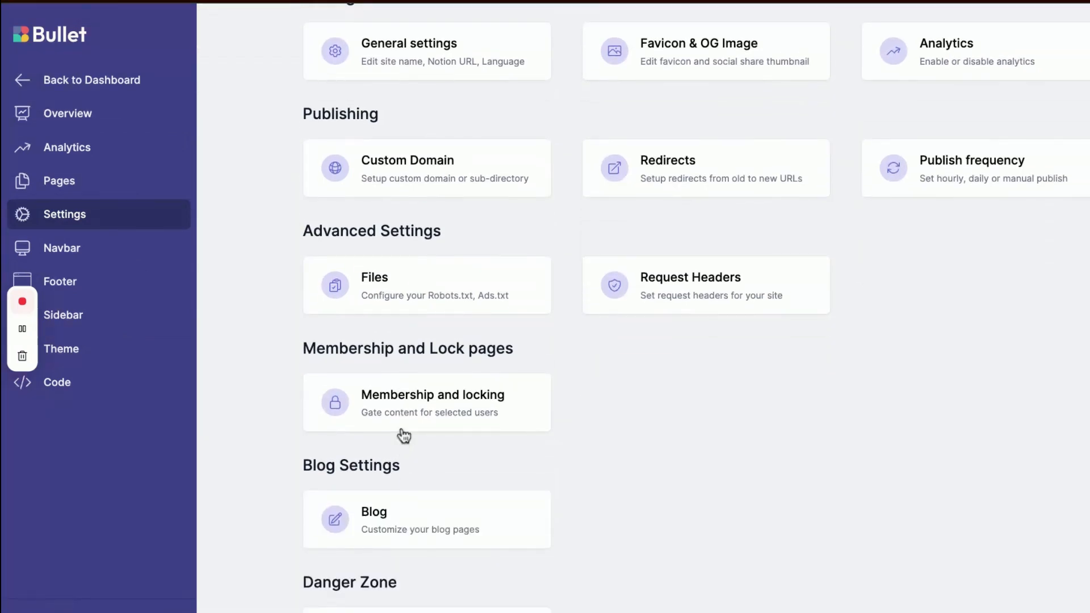
pyautogui.click(426, 401)
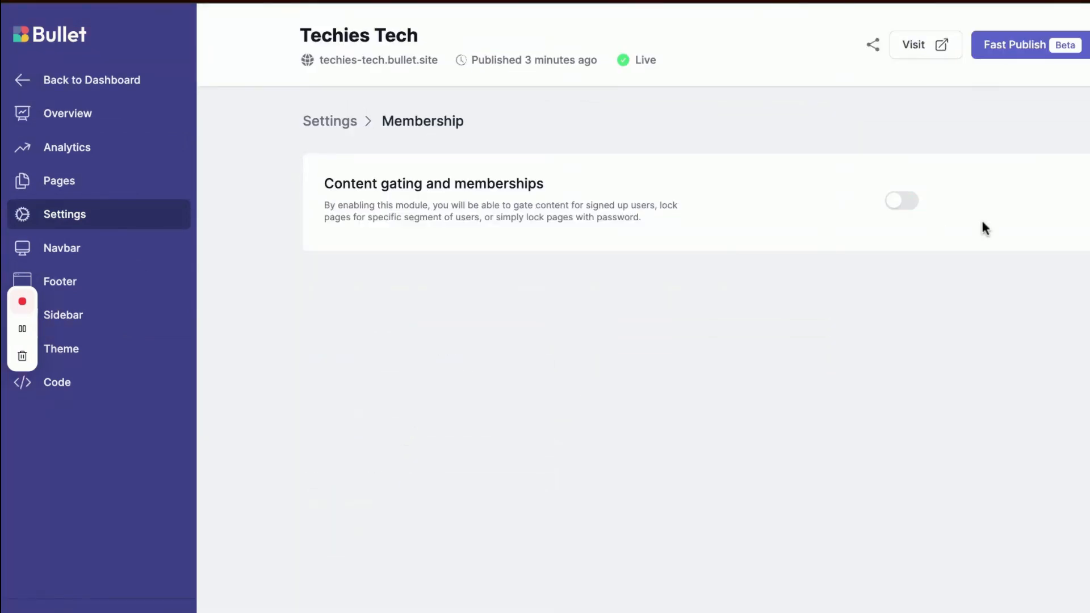
pyautogui.click(901, 200)
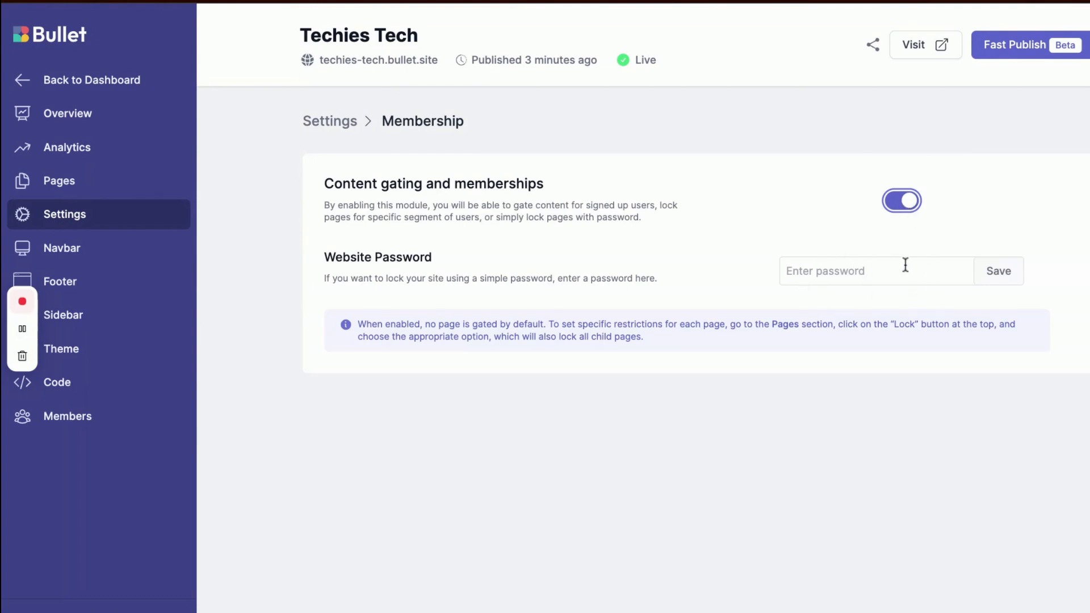
pyautogui.moveTo(212, 219)
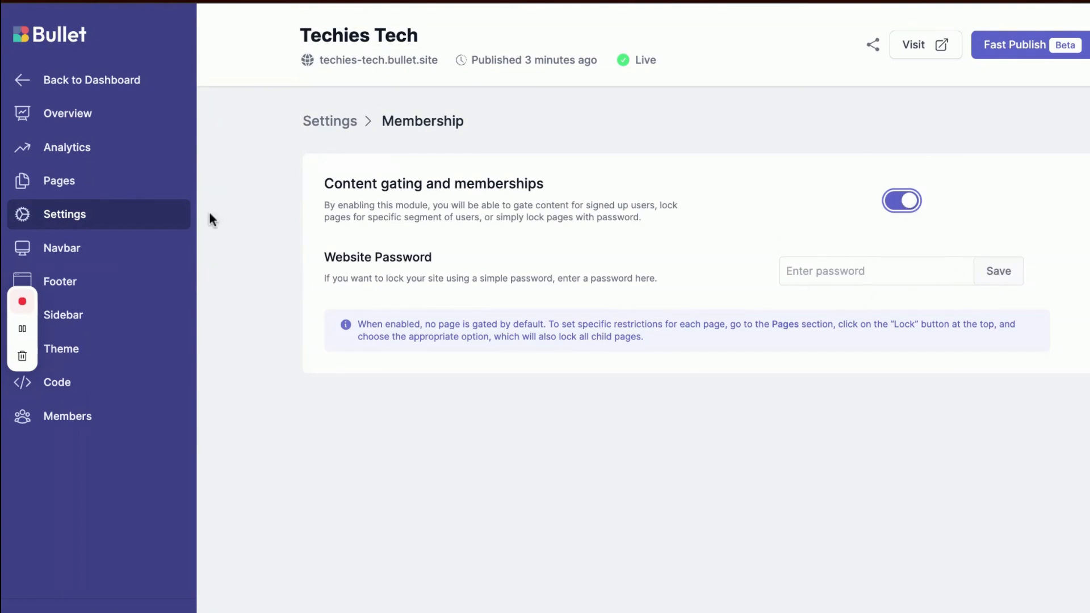
pyautogui.moveTo(91, 187)
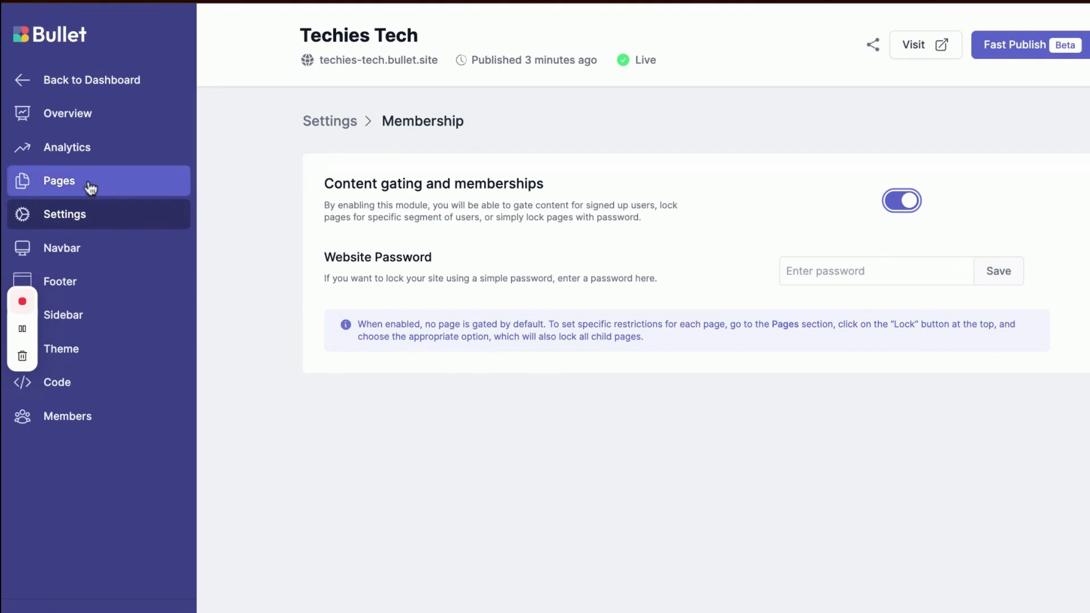
# Step: Show the Pages tree listing home, blog, portfolio and other pages
pyautogui.click(58, 181)
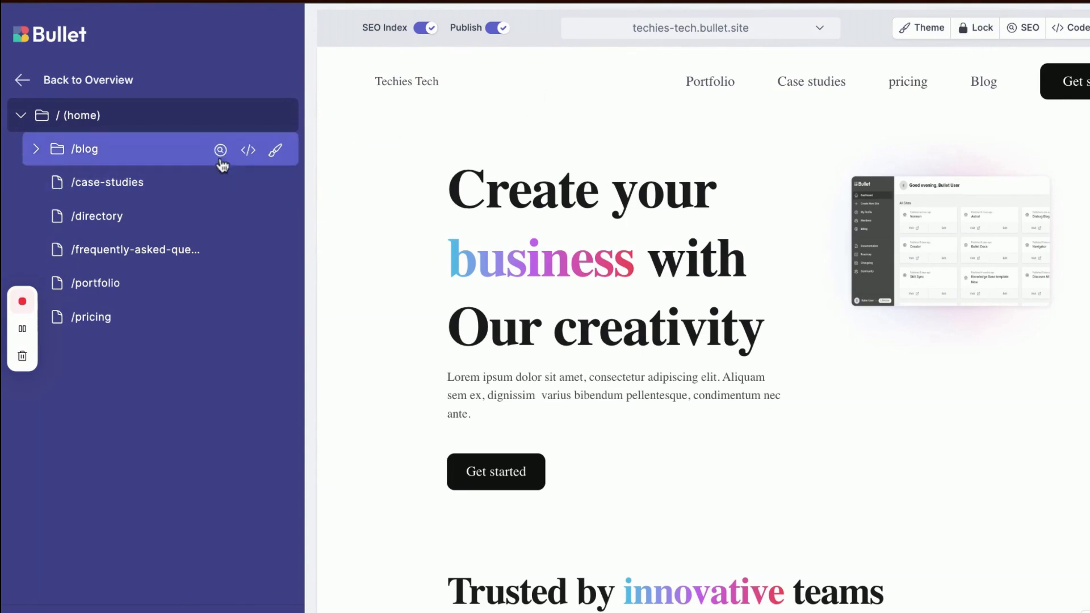
pyautogui.moveTo(139, 163)
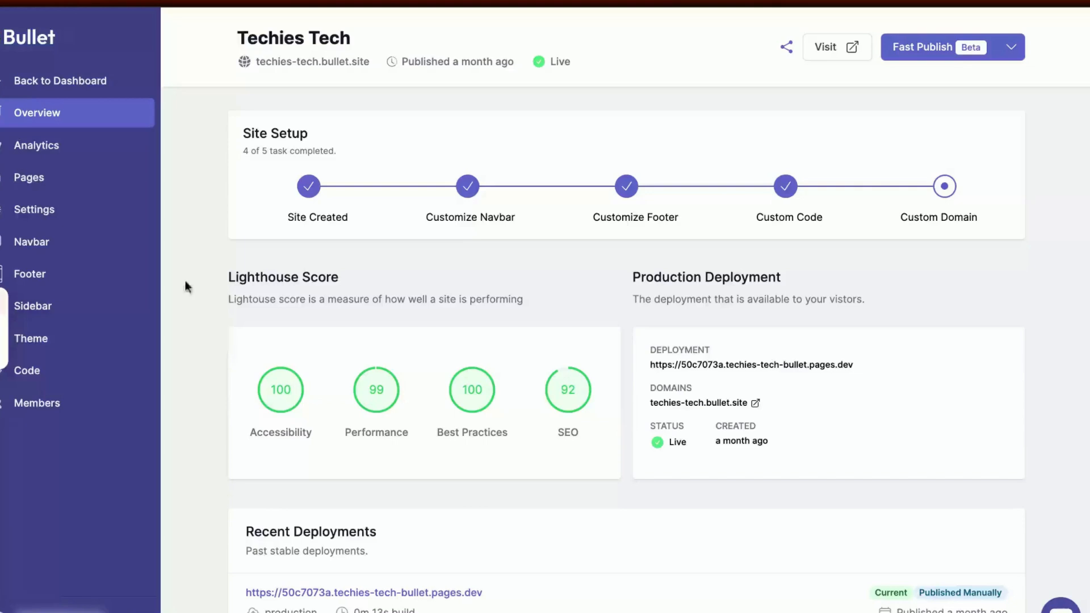
pyautogui.moveTo(101, 344)
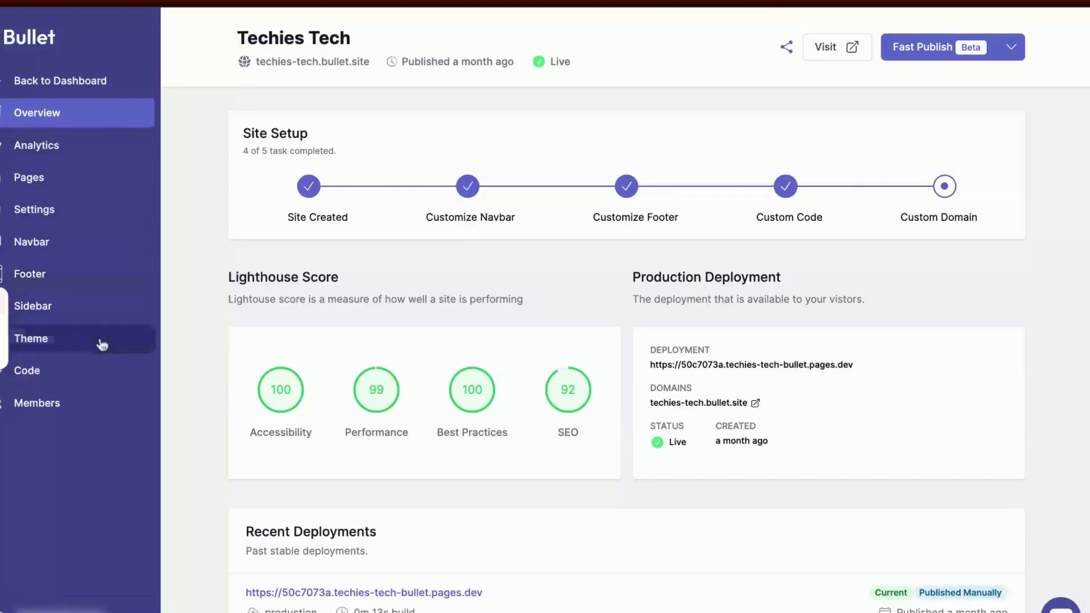
pyautogui.moveTo(79, 403)
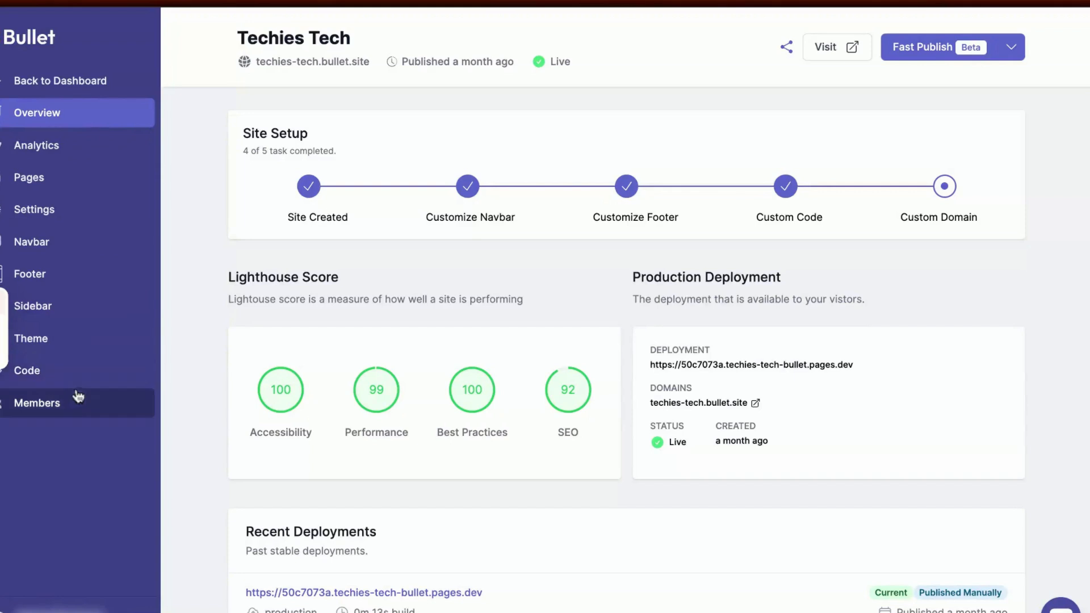
# Step: Add a new member segment named 'blog users' under Members > Segments
pyautogui.click(37, 403)
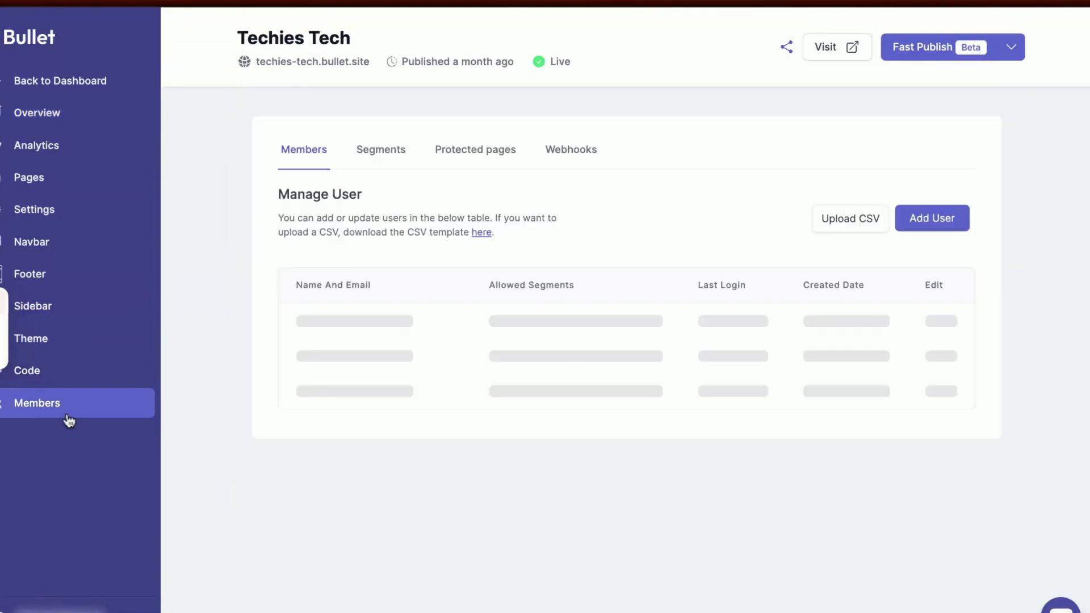
pyautogui.click(380, 149)
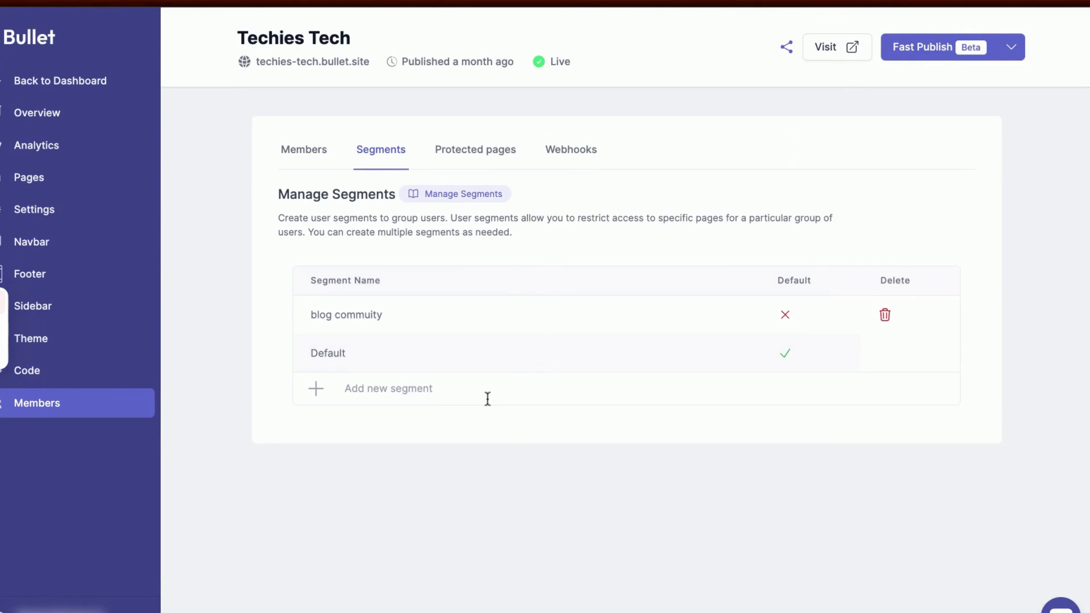
pyautogui.write('blog')
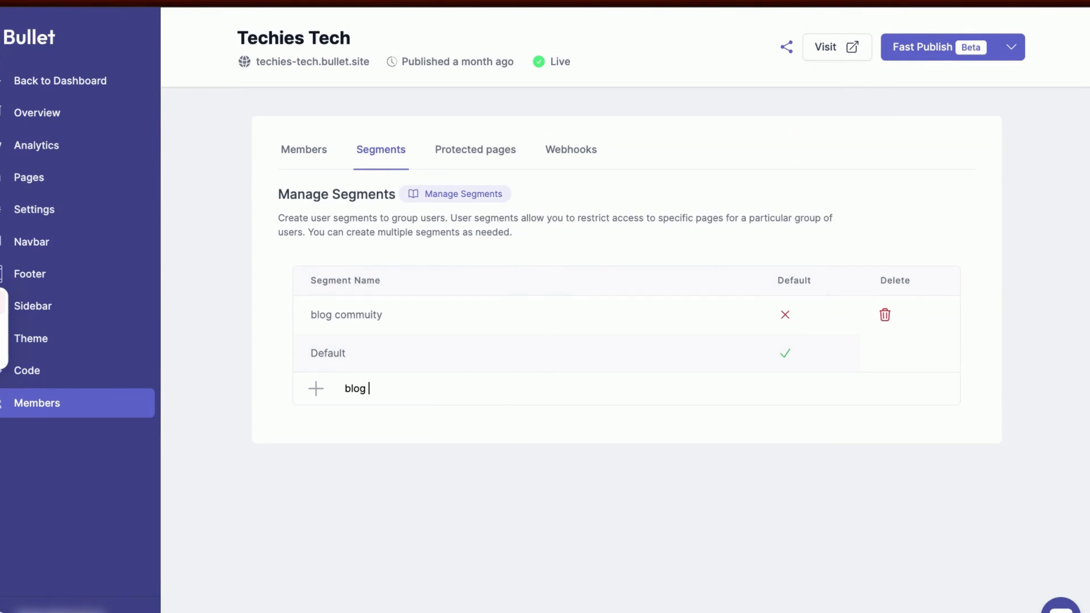
pyautogui.write('users')
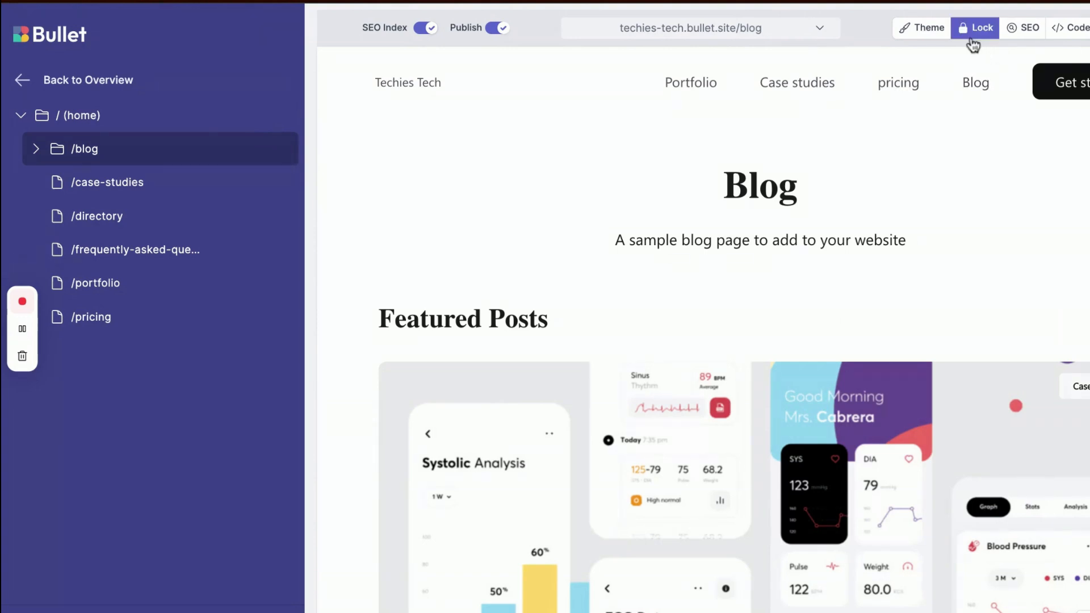
# Step: Lock the blog page to the 'blog users' segment and save the restriction
pyautogui.click(980, 28)
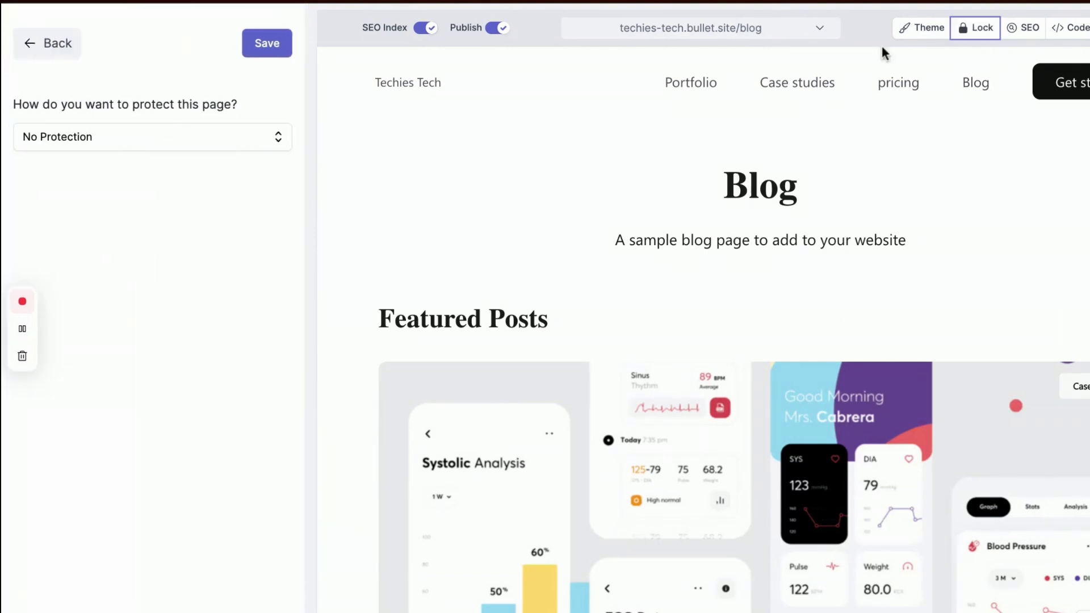
pyautogui.moveTo(261, 136)
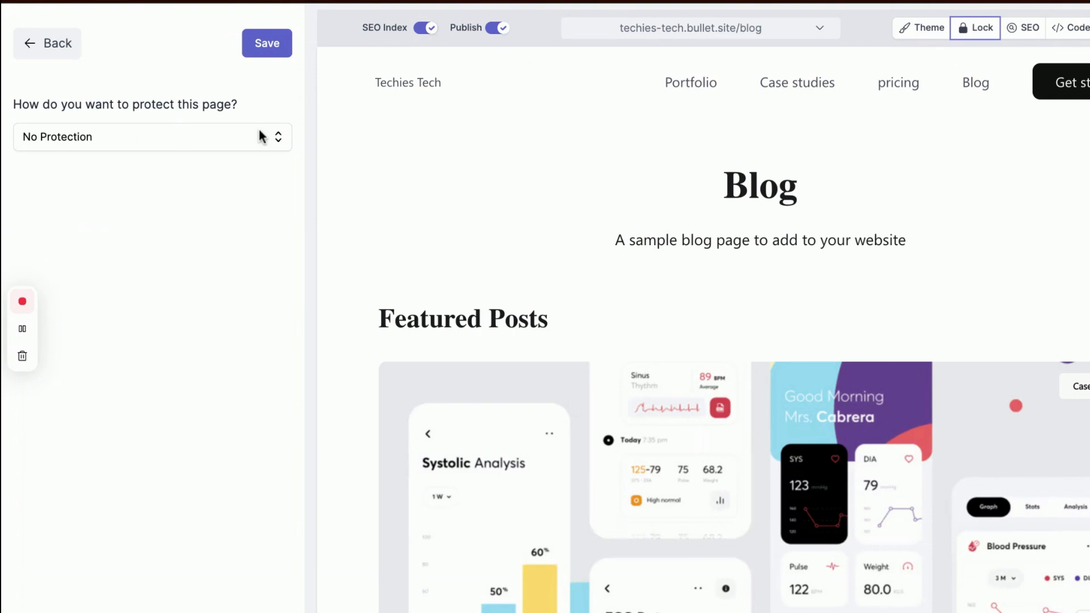
pyautogui.click(152, 136)
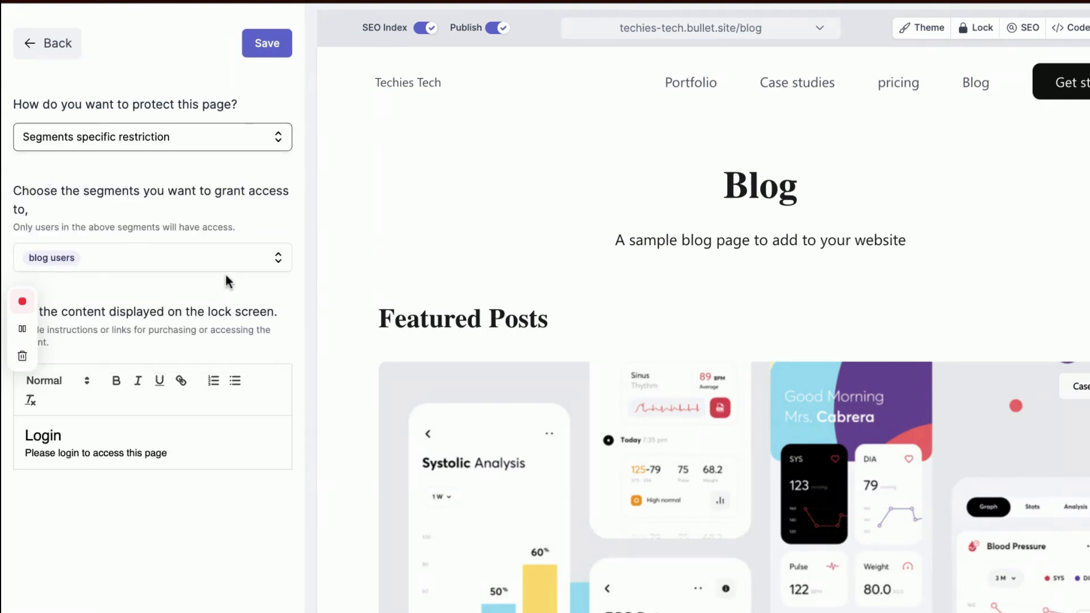
pyautogui.moveTo(195, 271)
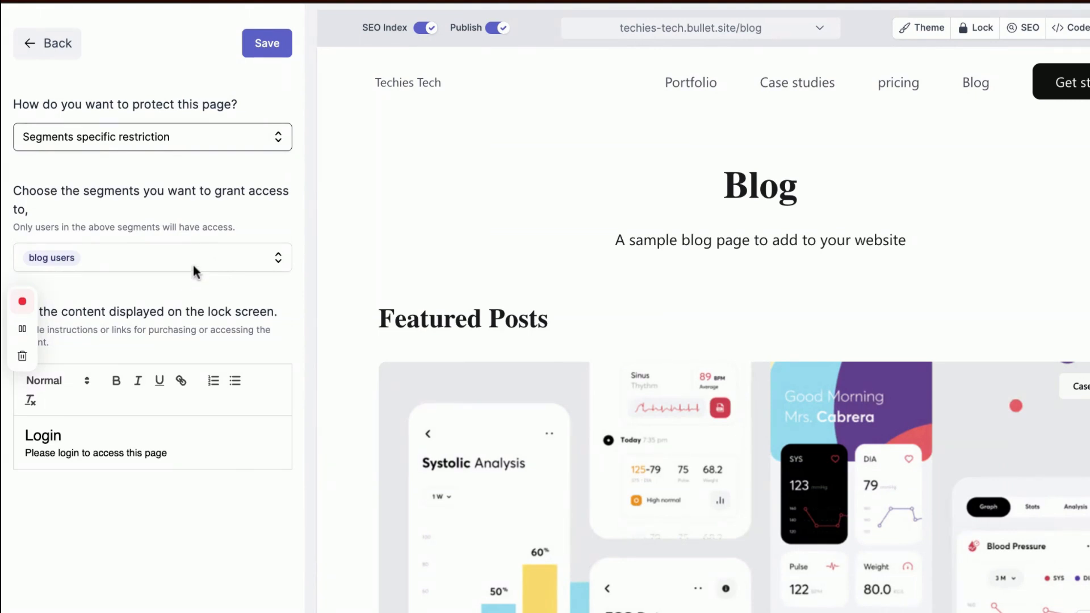
pyautogui.click(146, 258)
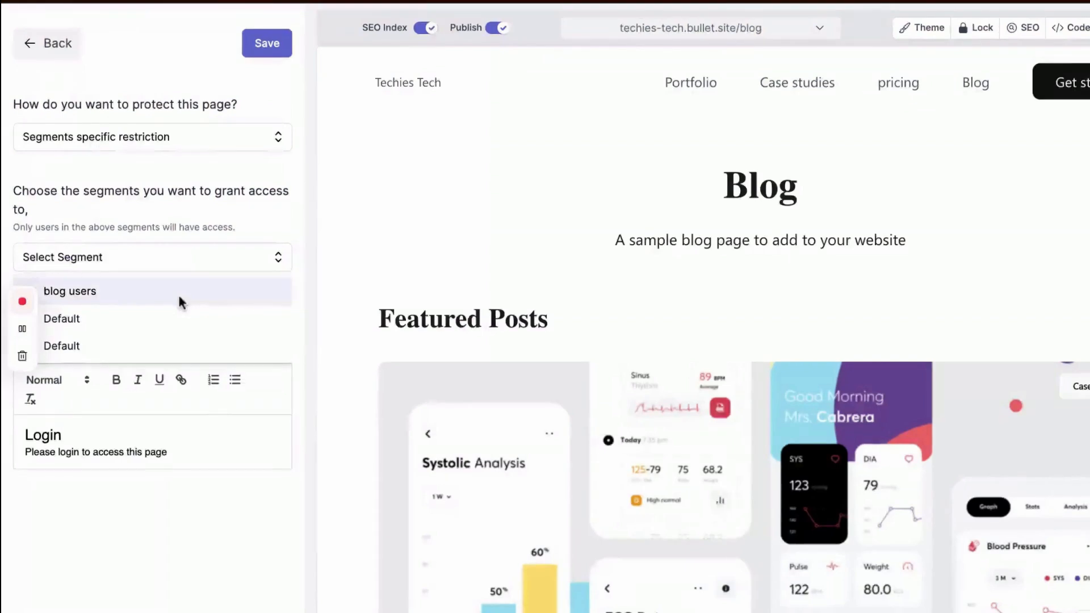
pyautogui.click(69, 291)
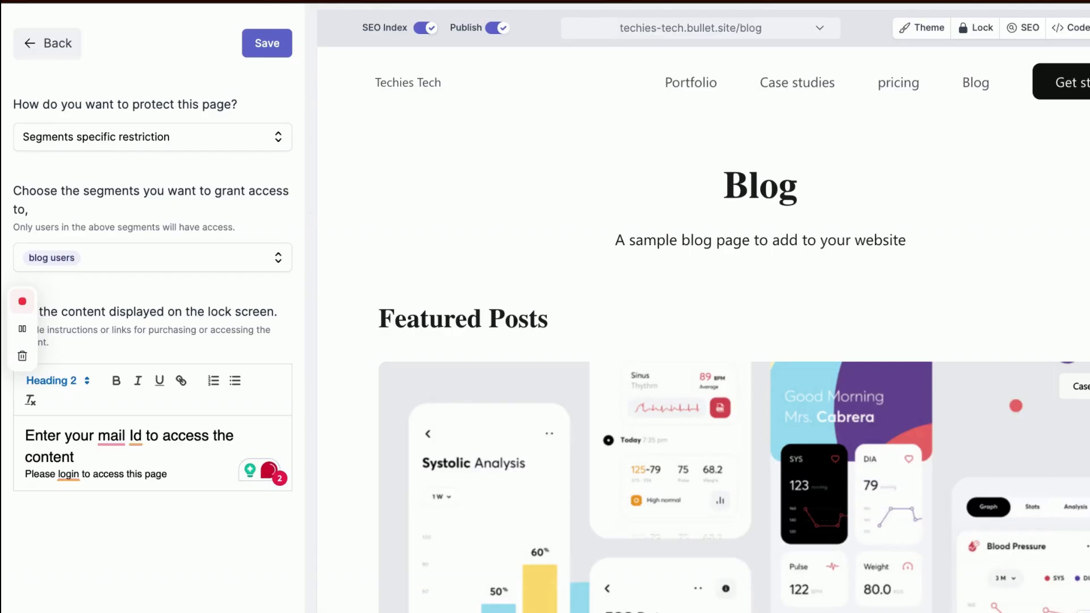
pyautogui.click(266, 43)
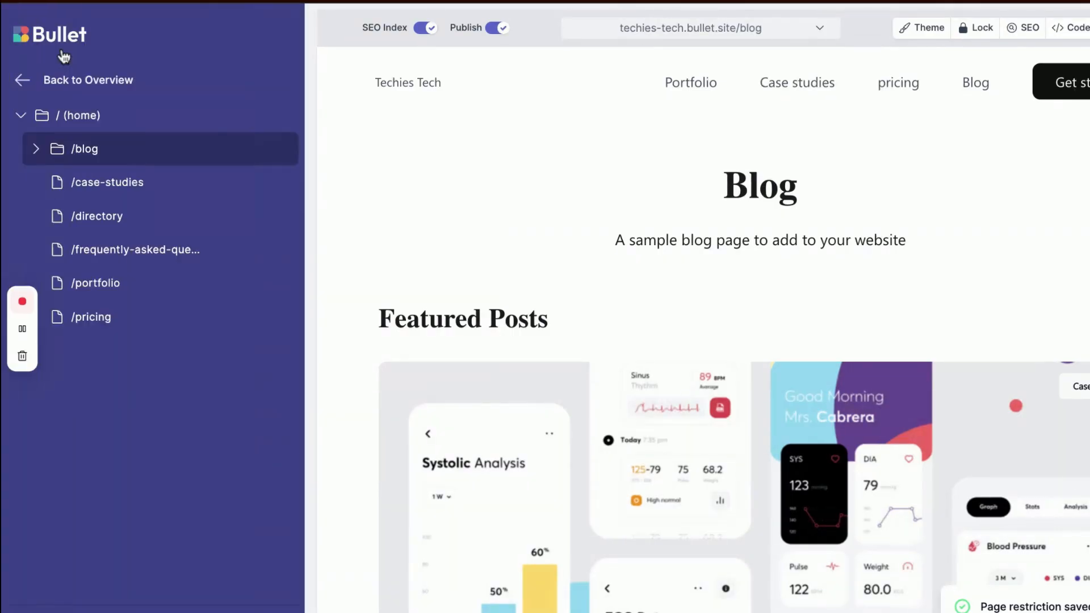
# Step: Protect the portfolio page with Email Verification Access, save, and return to the dashboard
pyautogui.click(95, 283)
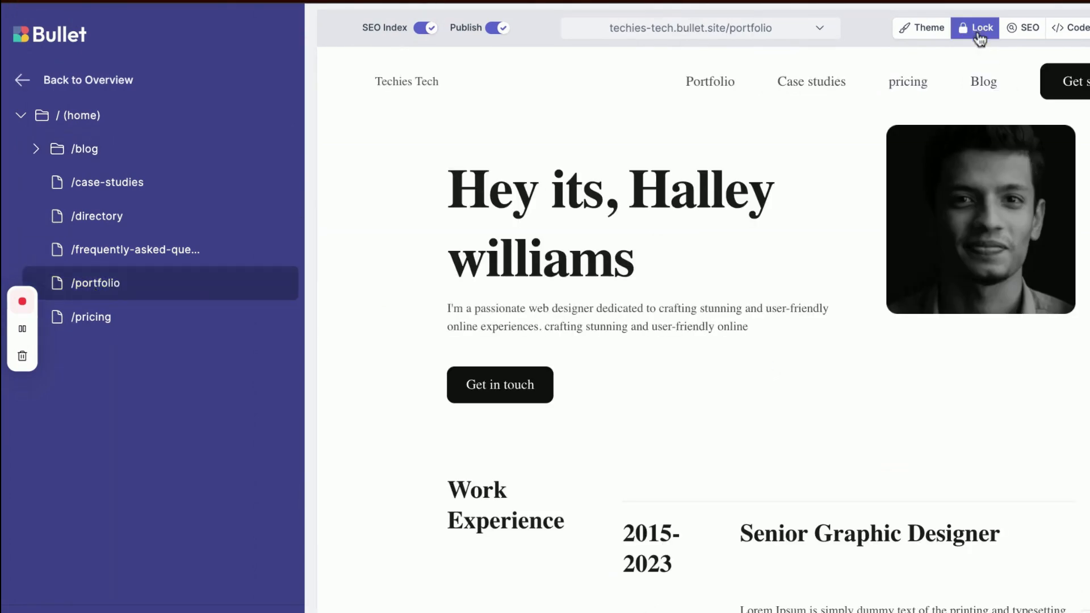
pyautogui.click(980, 27)
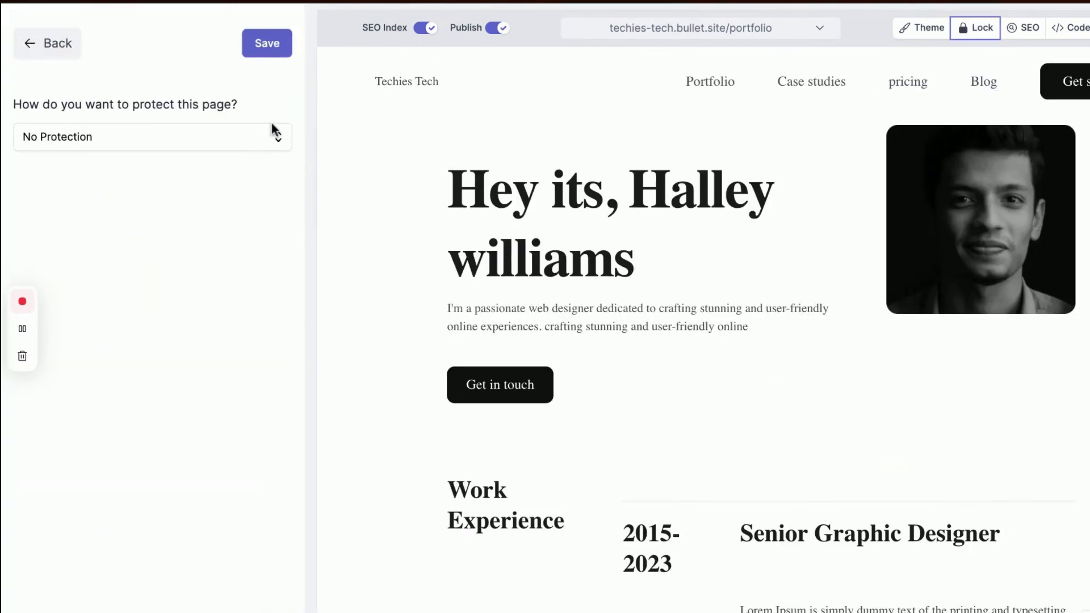
pyautogui.click(151, 137)
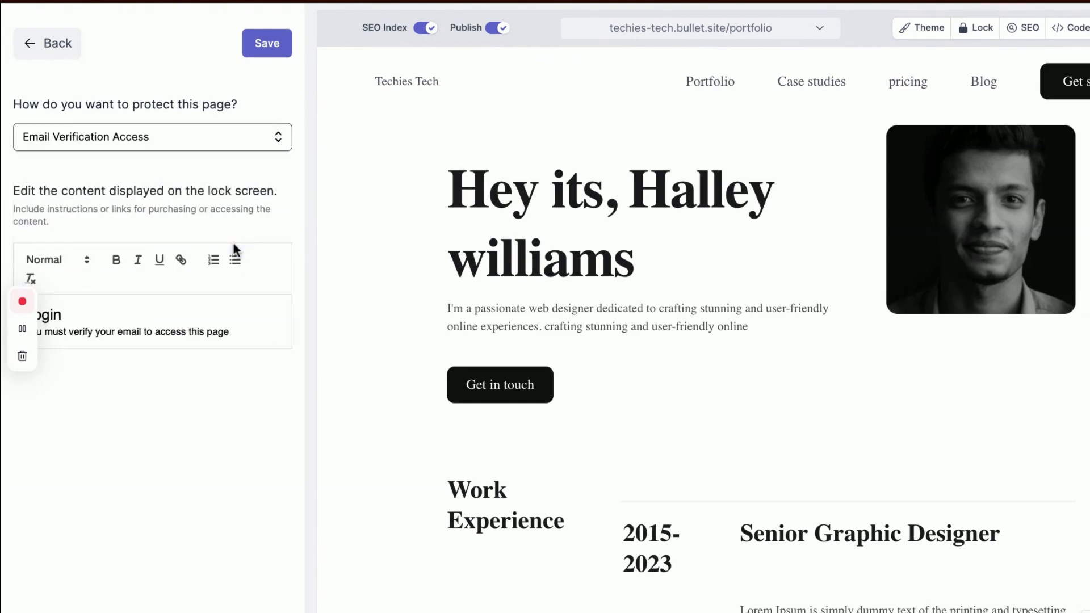
pyautogui.click(266, 43)
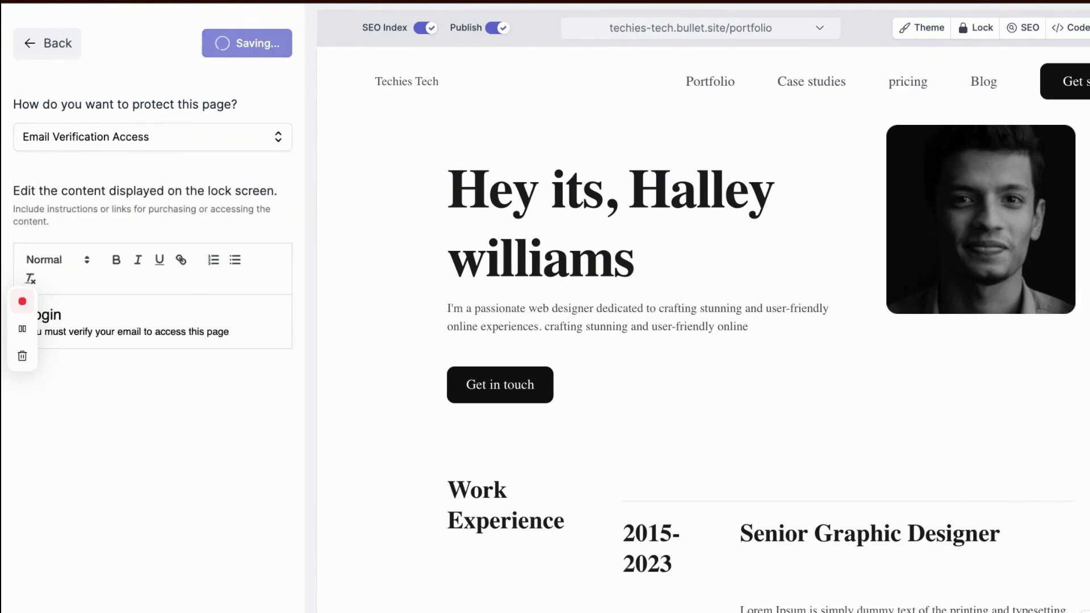
pyautogui.click(47, 43)
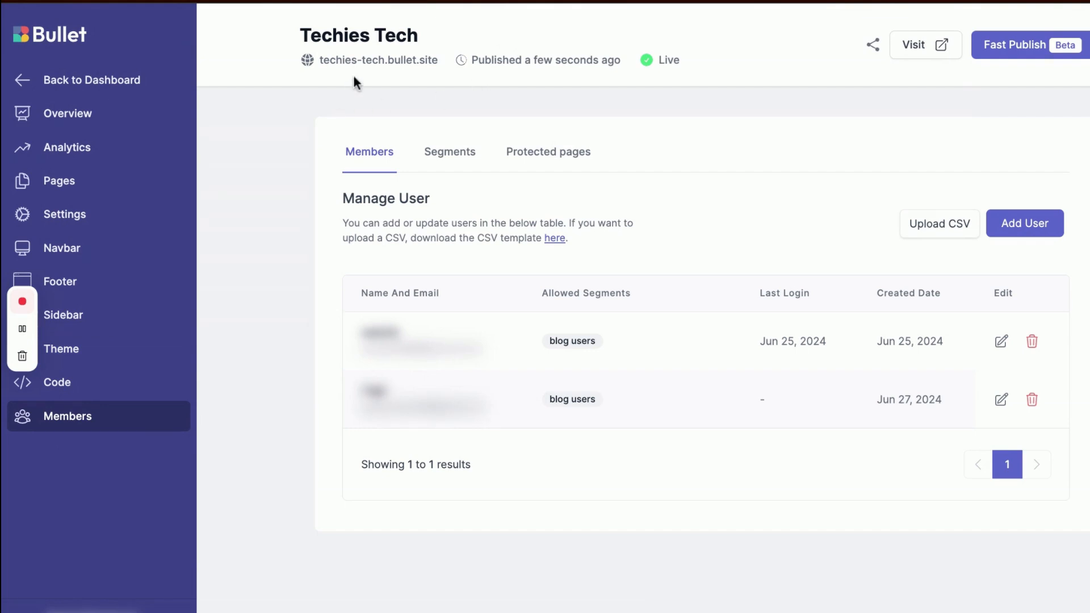
pyautogui.moveTo(61, 347)
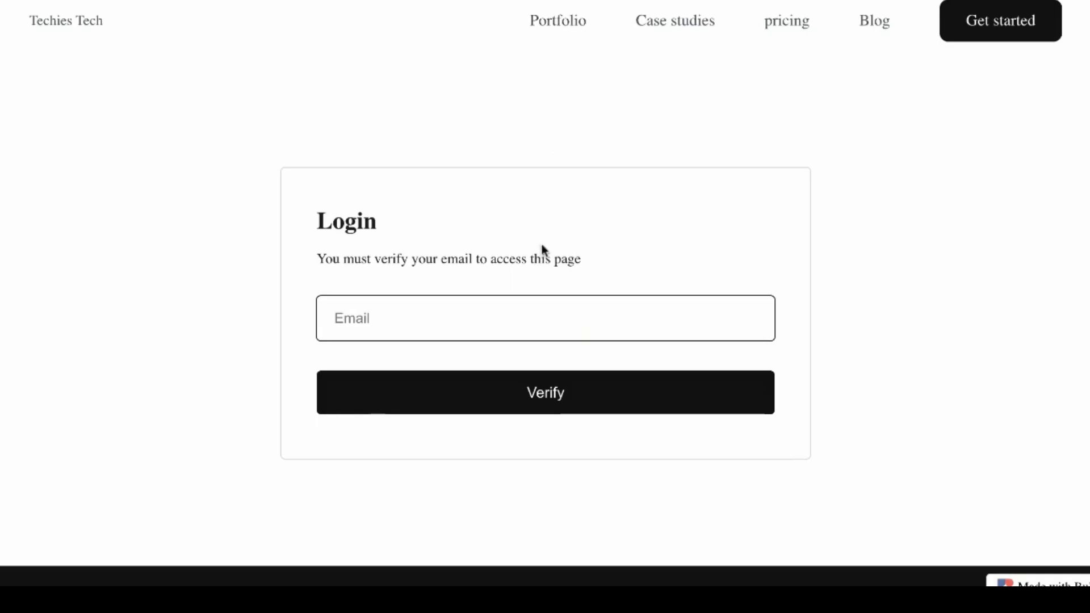
pyautogui.moveTo(541, 307)
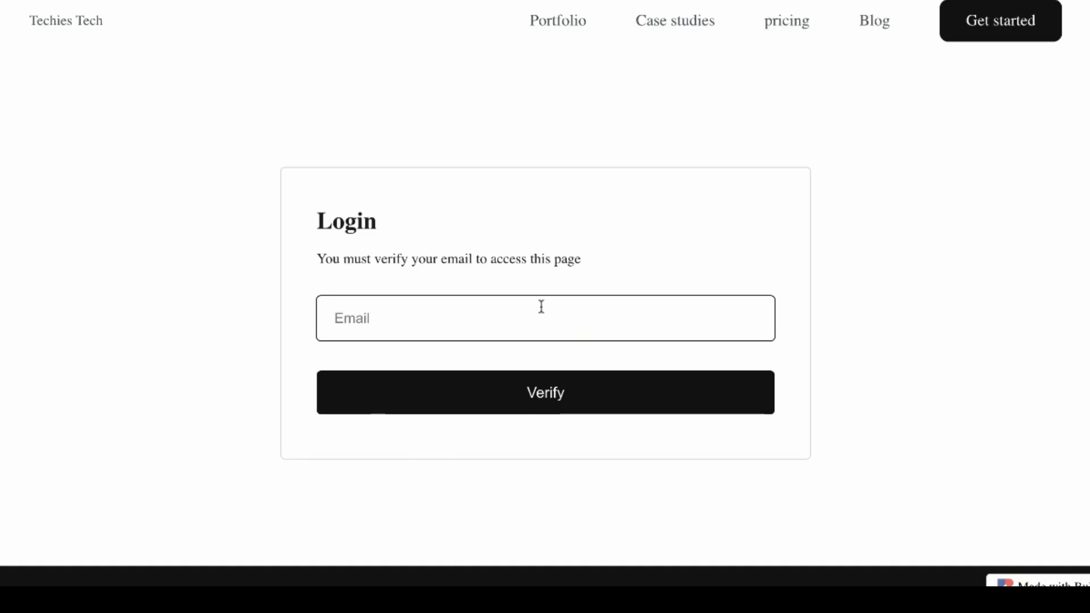
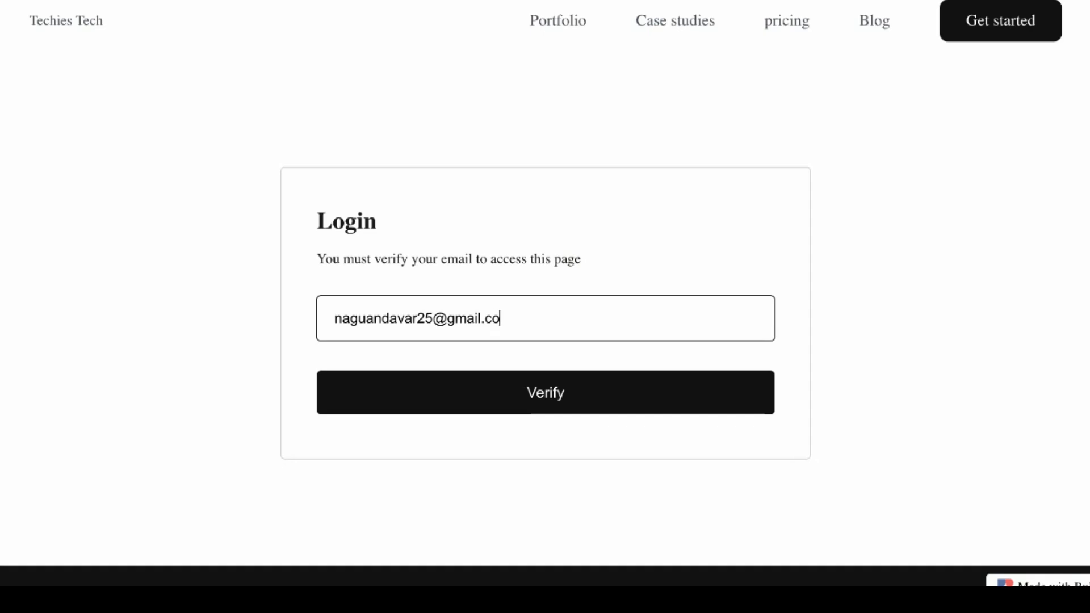
pyautogui.click(545, 393)
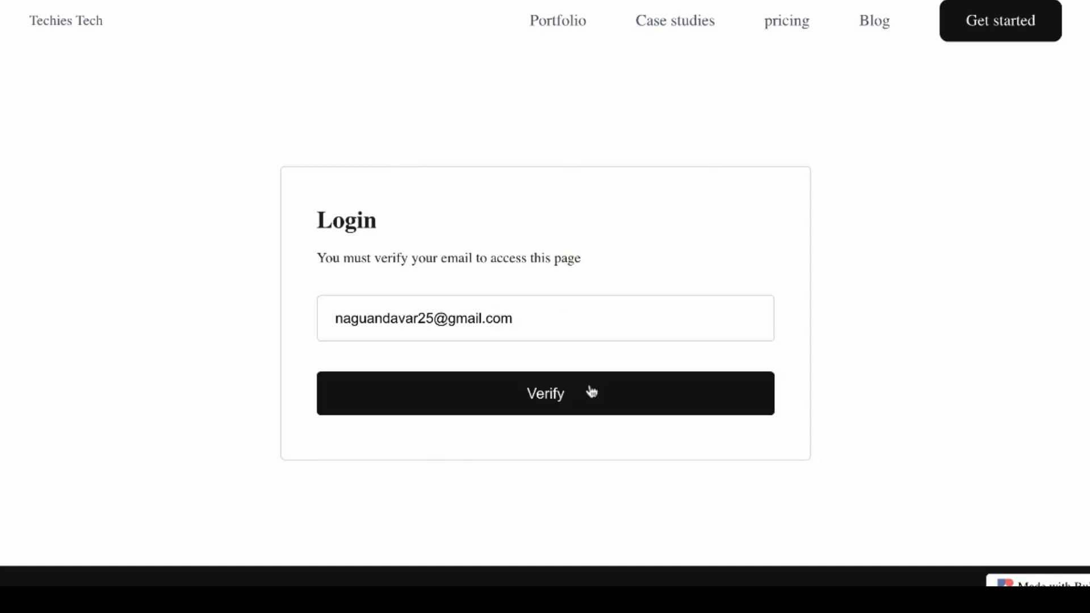
pyautogui.click(544, 392)
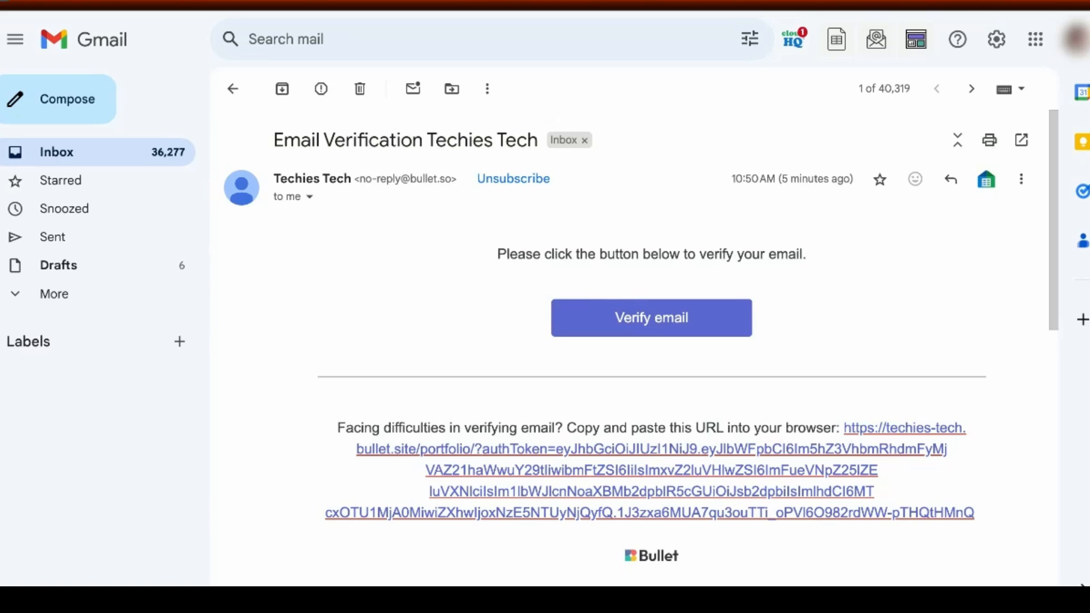
pyautogui.click(651, 317)
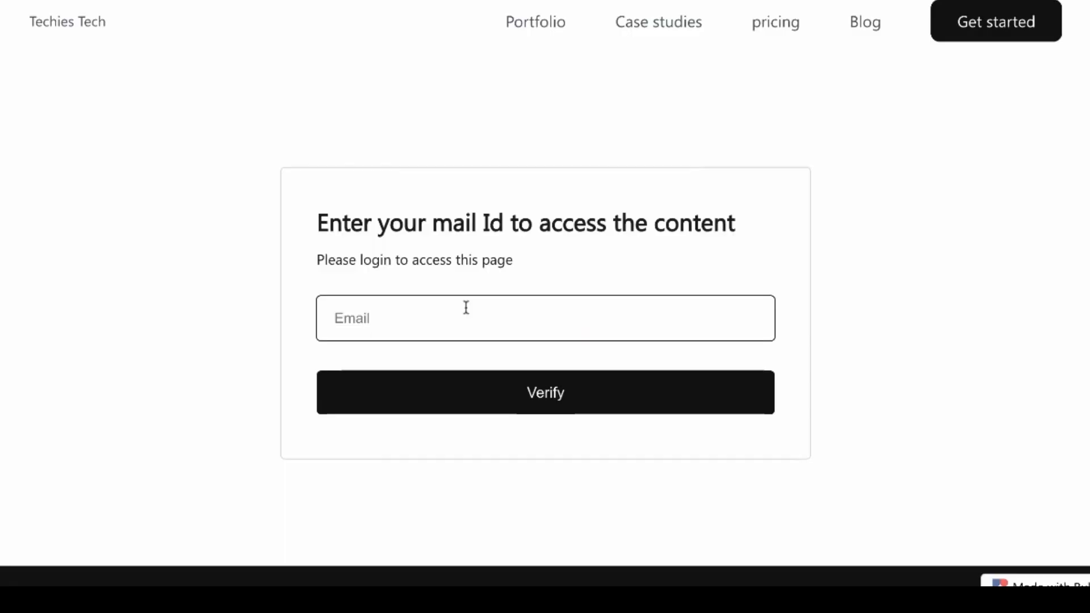
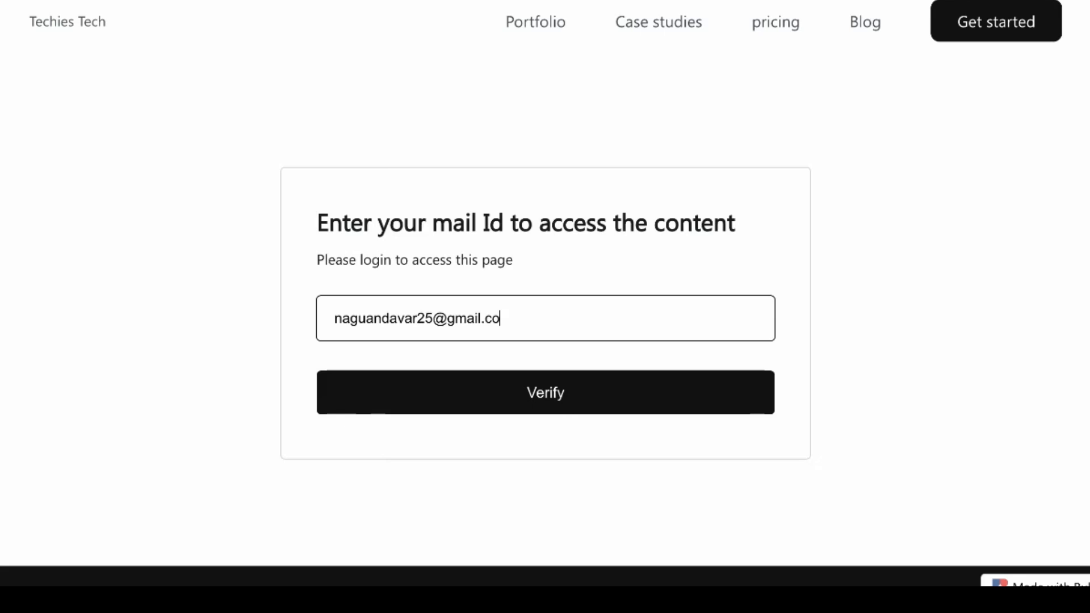
pyautogui.click(545, 392)
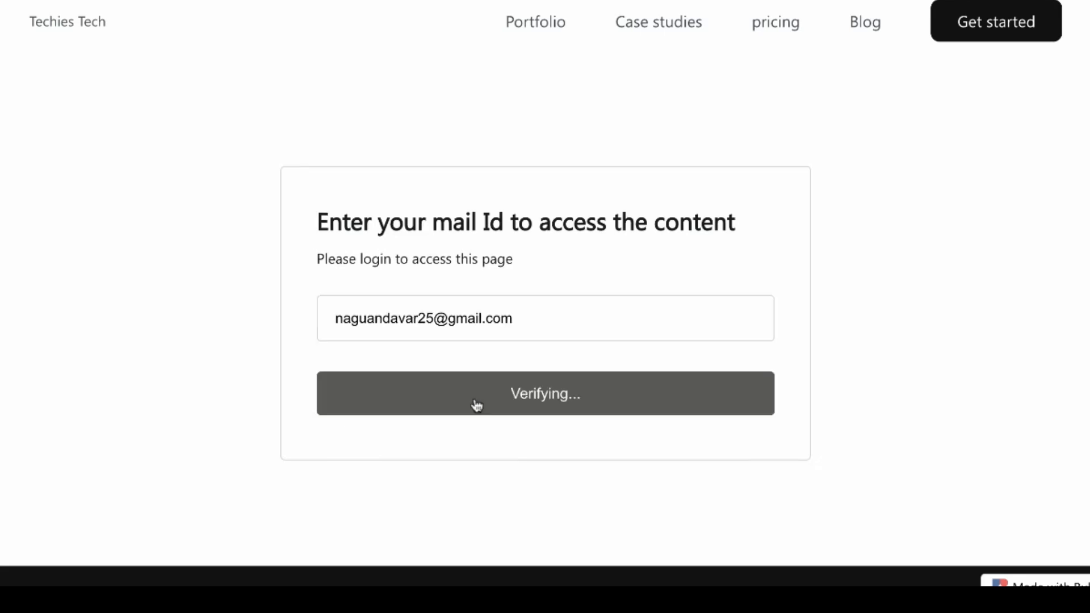
pyautogui.click(544, 392)
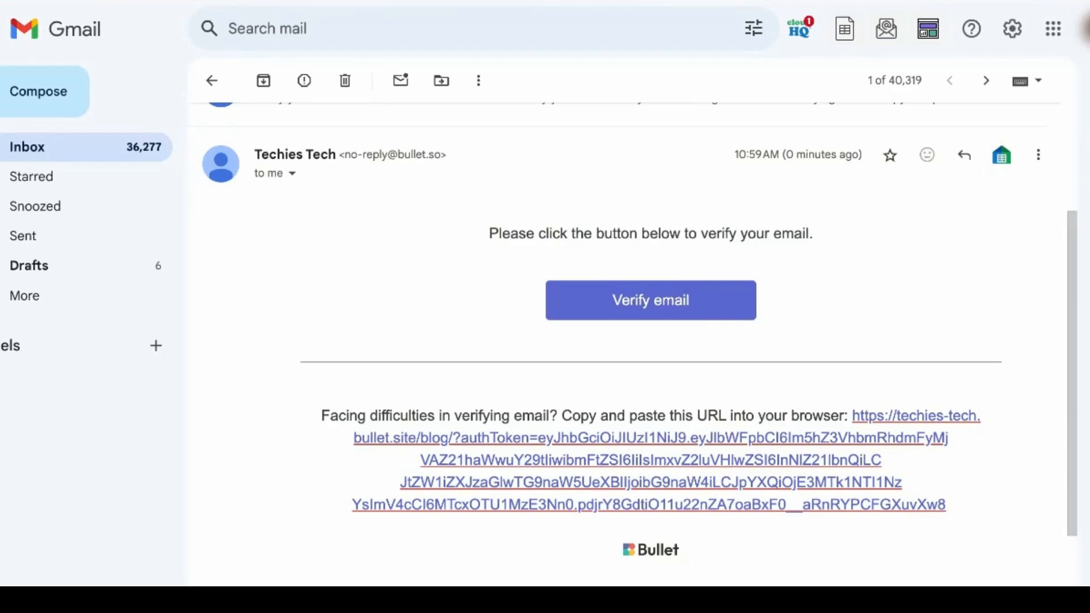
# Step: Confirm blog access via the email's Verify link and return to the site overview
pyautogui.click(649, 300)
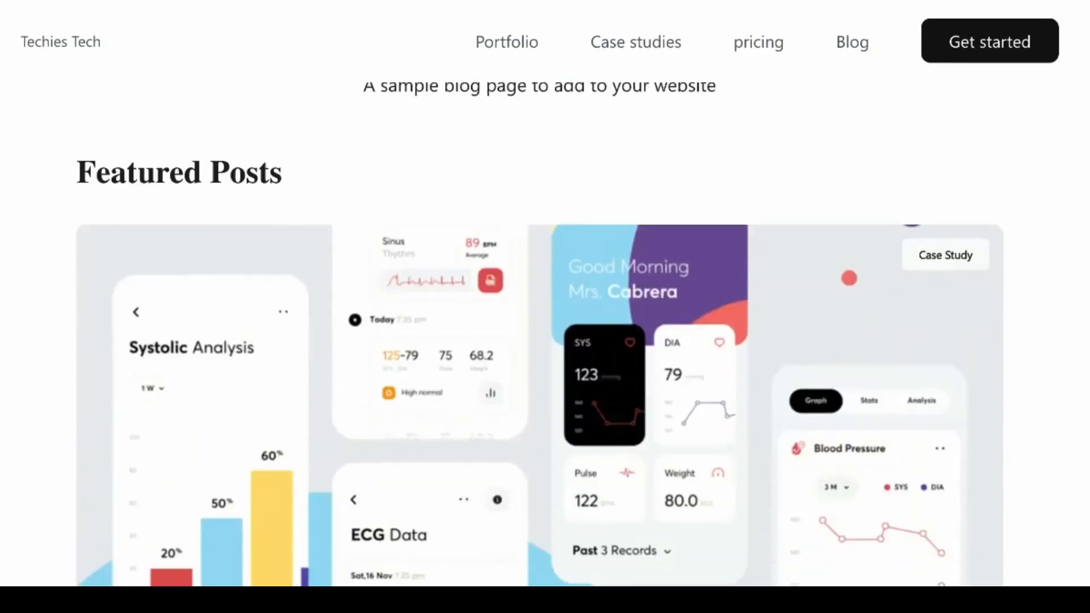
pyautogui.click(987, 41)
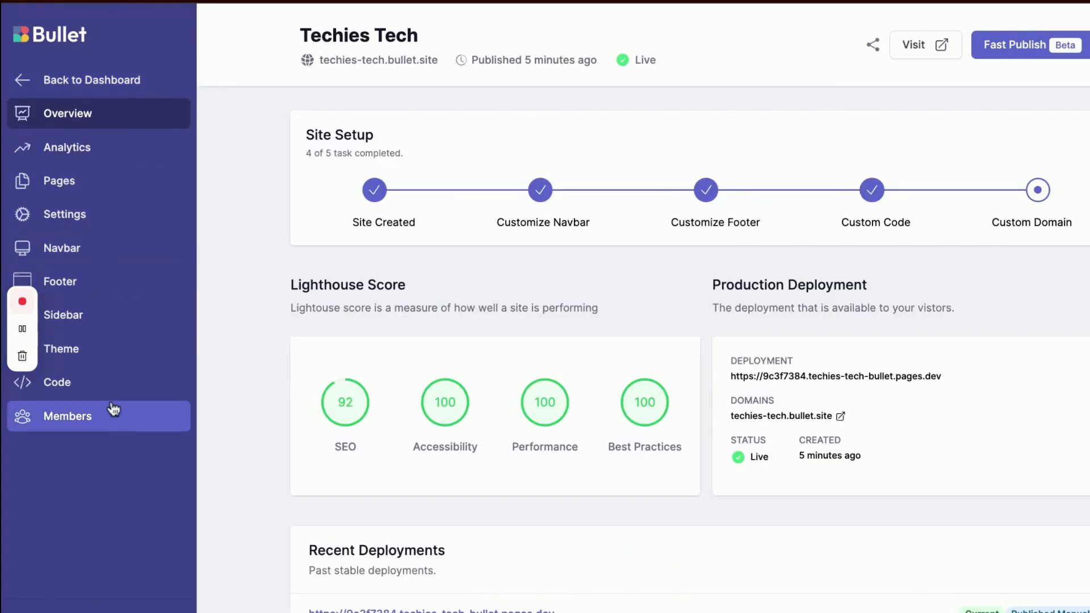
# Step: Add member 'naga' with 'blog users' segment access to the members list
pyautogui.click(67, 415)
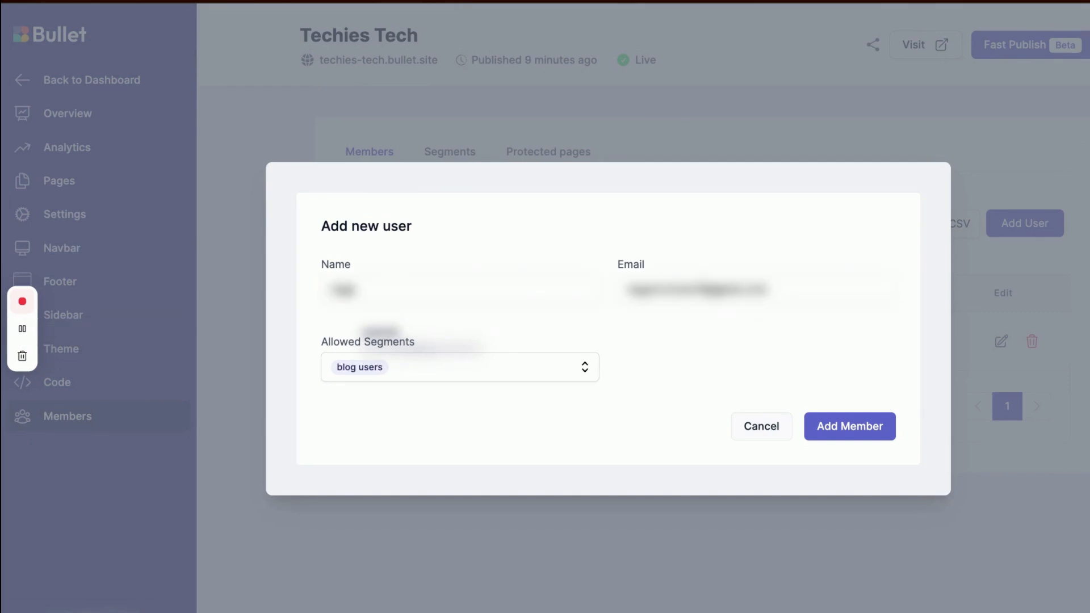
pyautogui.click(849, 427)
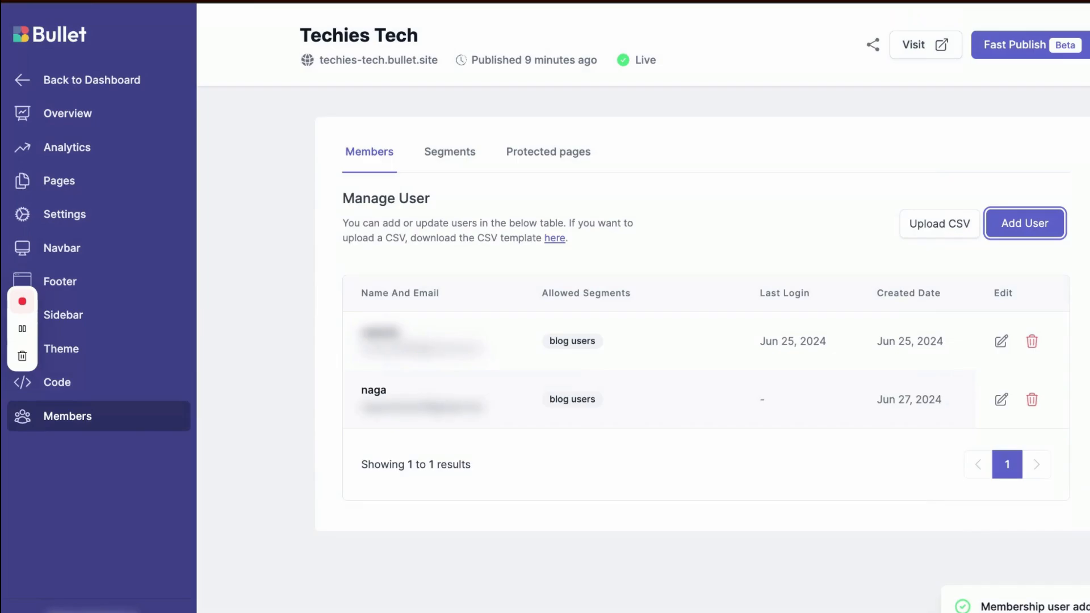